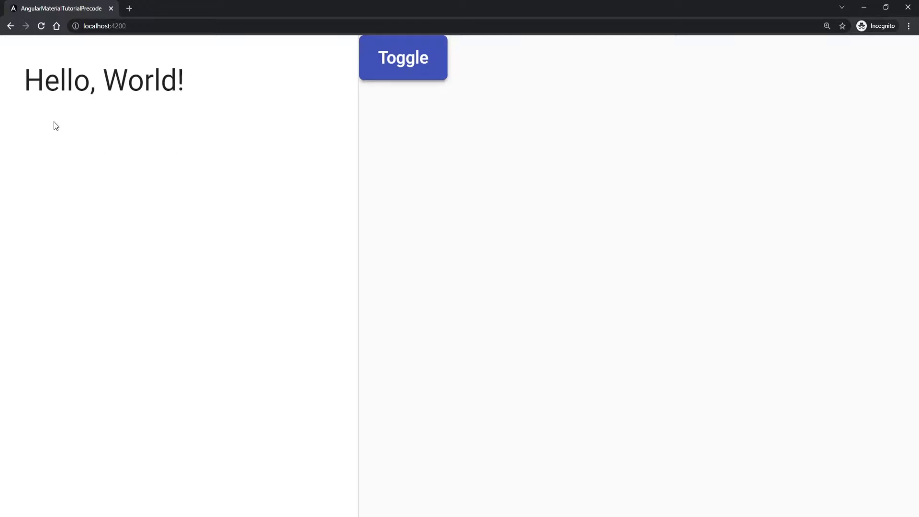
mouse_move(250, 121)
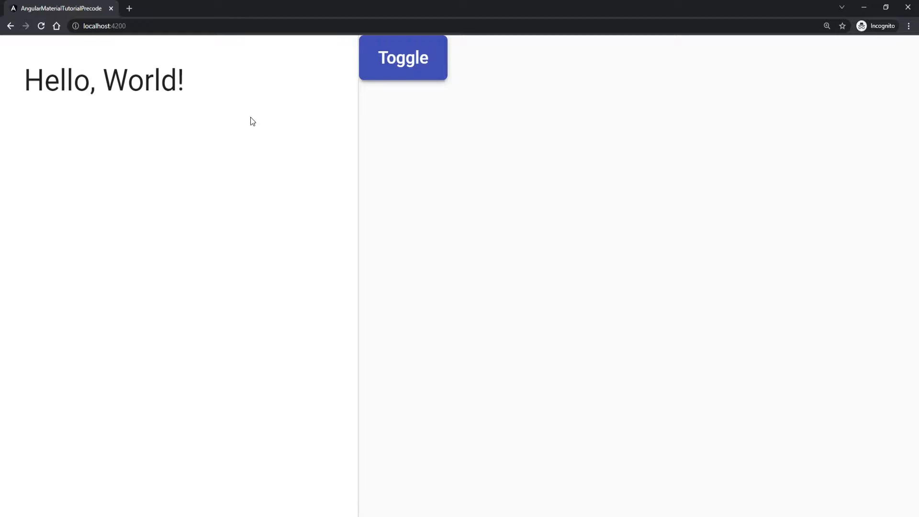
mouse_move(402, 65)
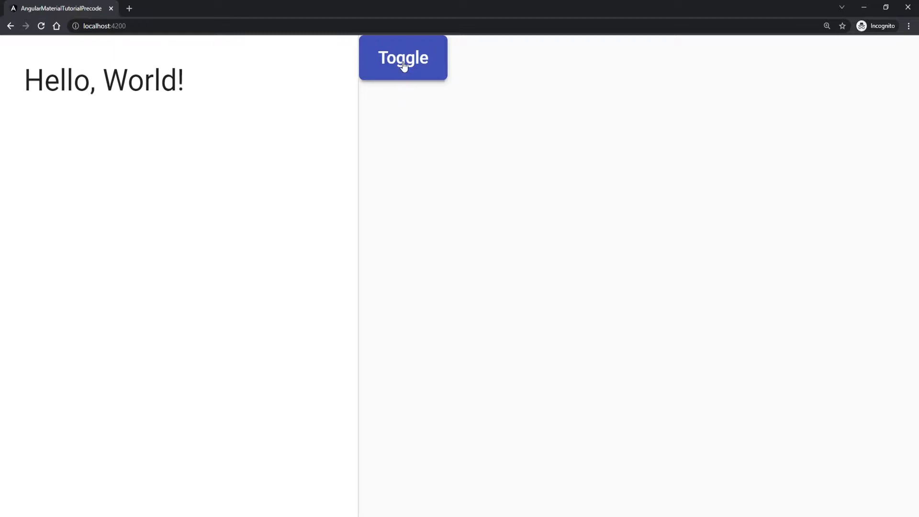
Toggle the mat-drawer closed on localhost:4200, collapsing the 'Hello, World!' area.
click(403, 58)
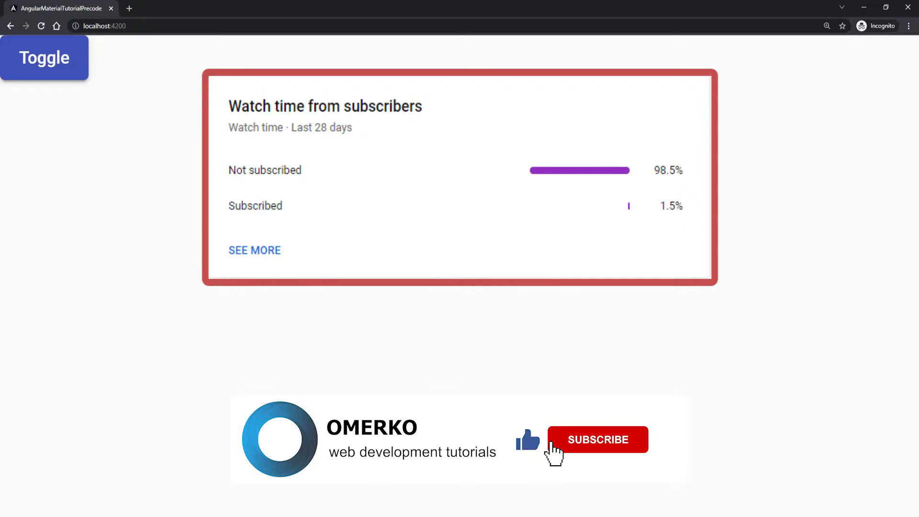
click(597, 439)
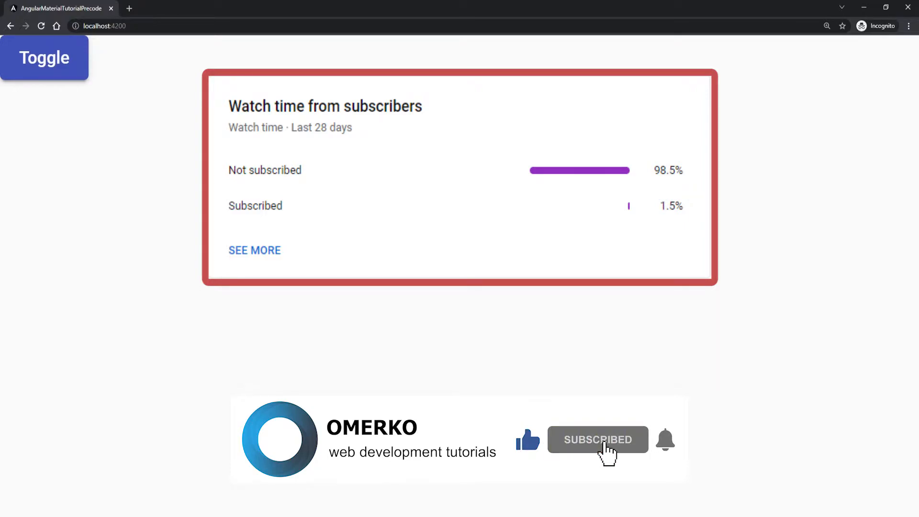
mouse_move(703, 469)
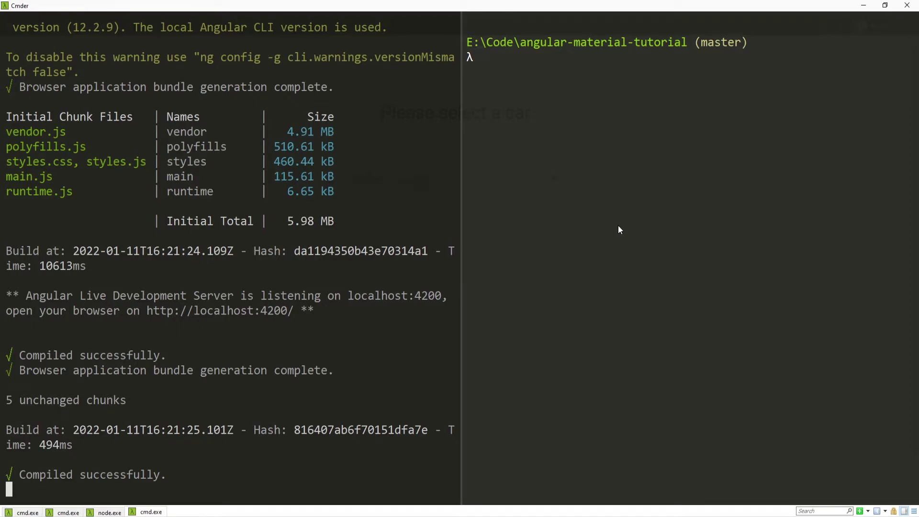
Enter the Angular CLI command 'ng g c components/sidenav' in the right Cmder pane.
text(ng)
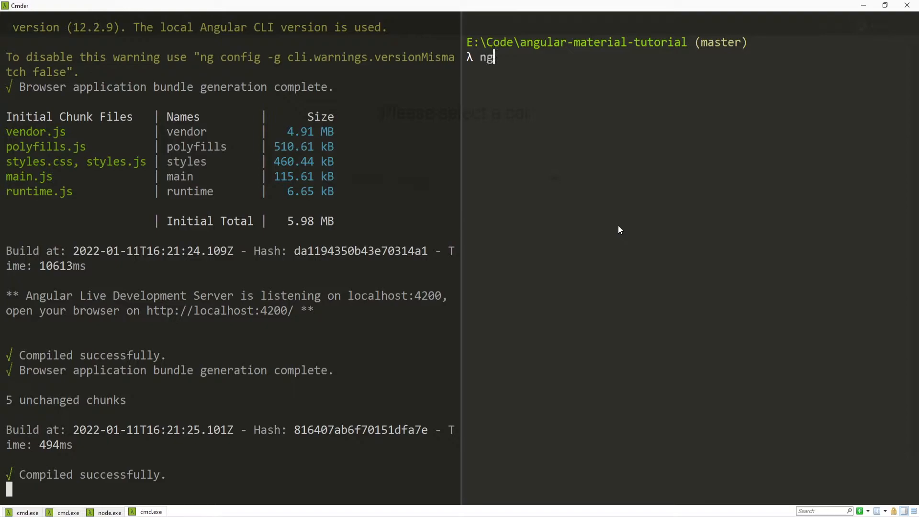
text(g c)
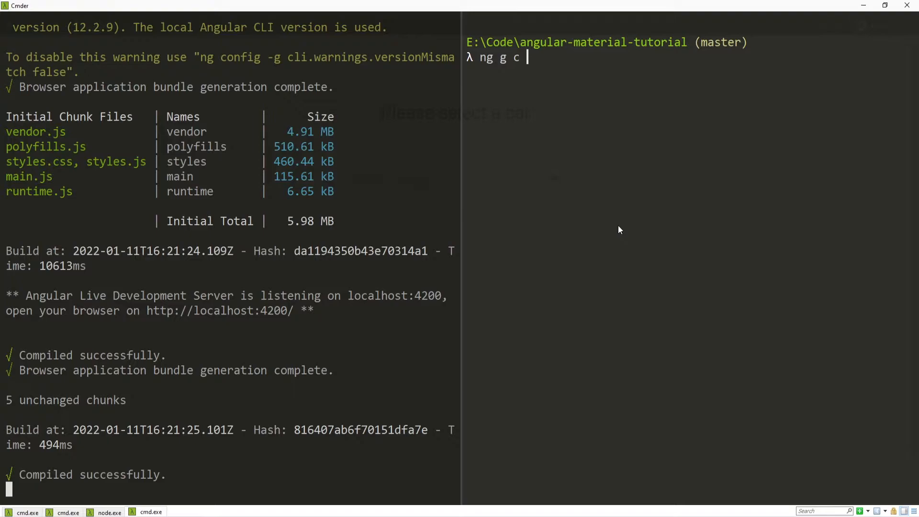
text(com)
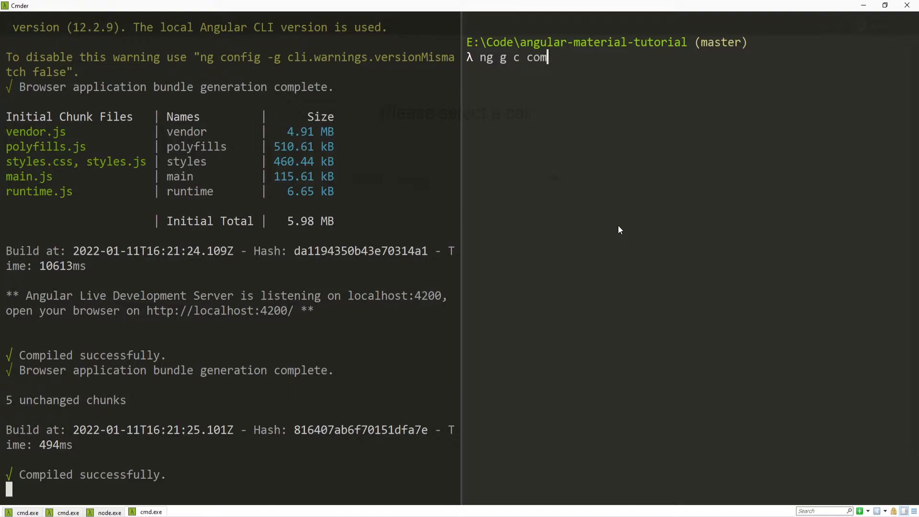
text(ponents/)
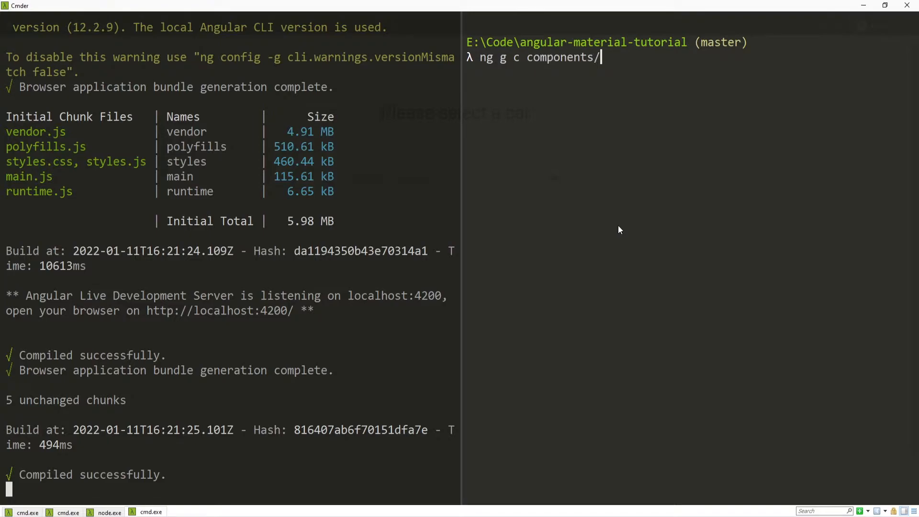
text(sidenav)
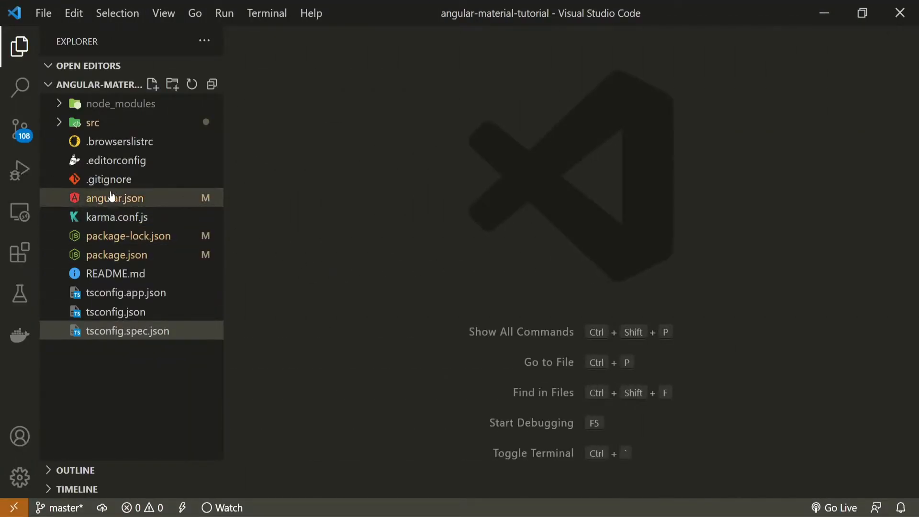
Open src/app/app.component.html and comment out the <app-select> element.
click(92, 123)
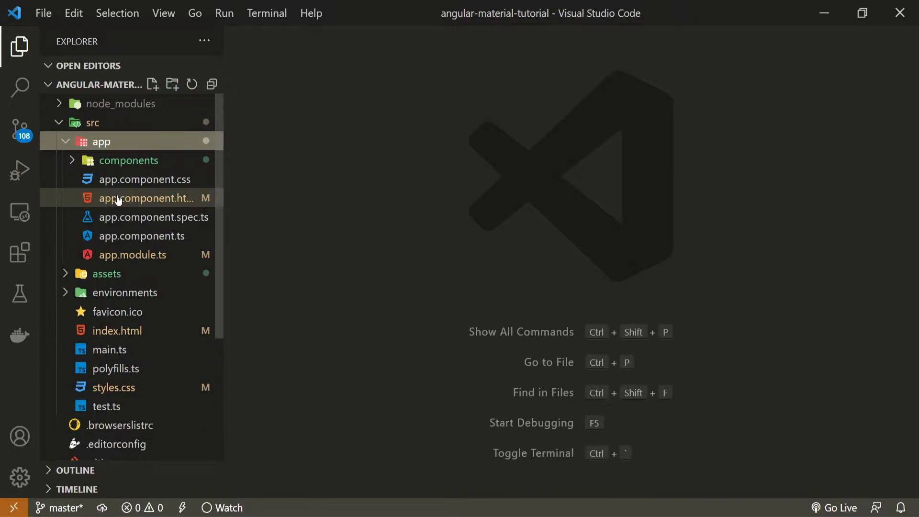
click(148, 198)
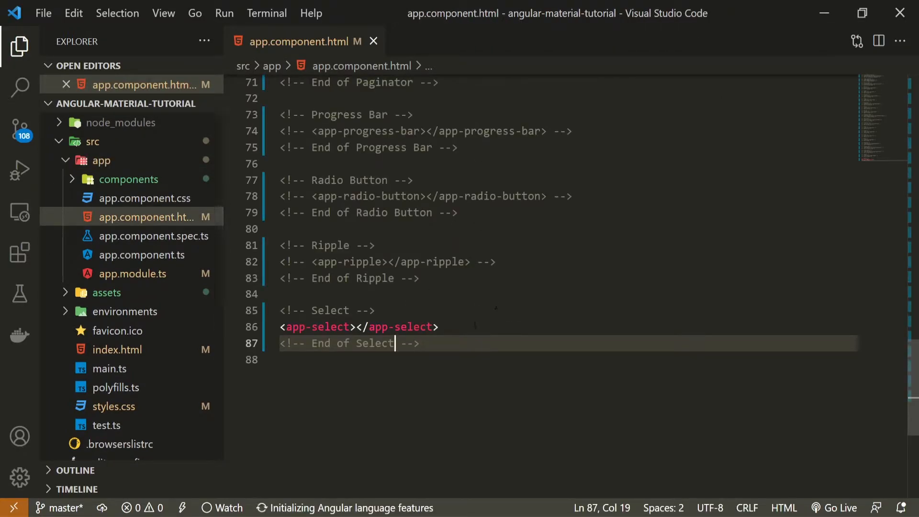
click(438, 326)
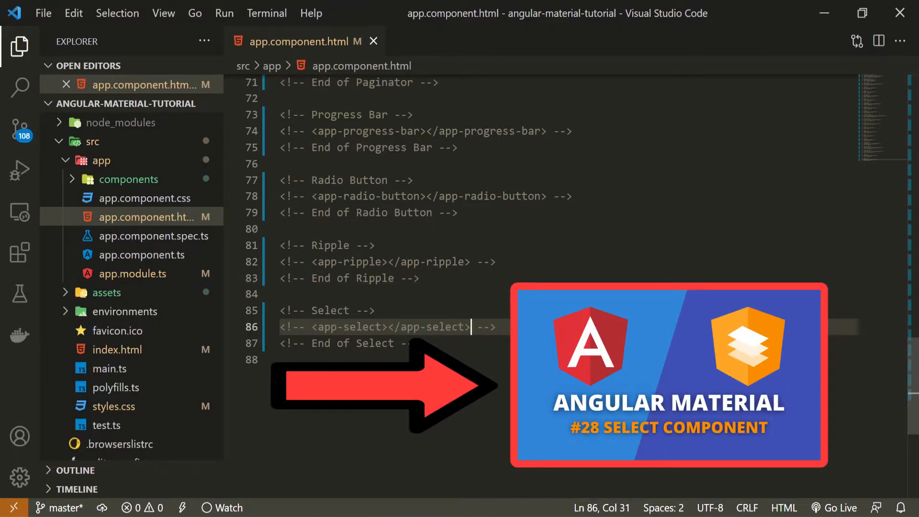
text(<!--  -->)
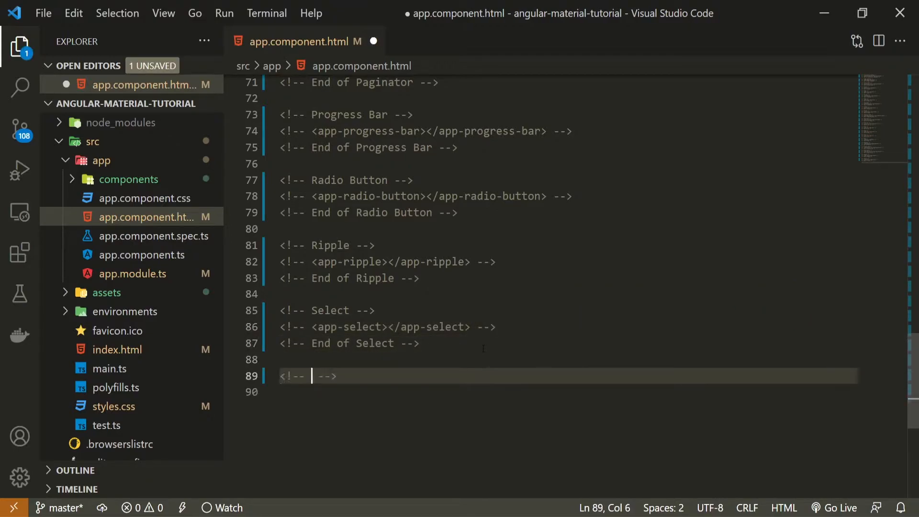
Add <app-sidenav></app-sidenav> between 'Sidenav' and 'End of Sidenav' comments.
text(Sidena)
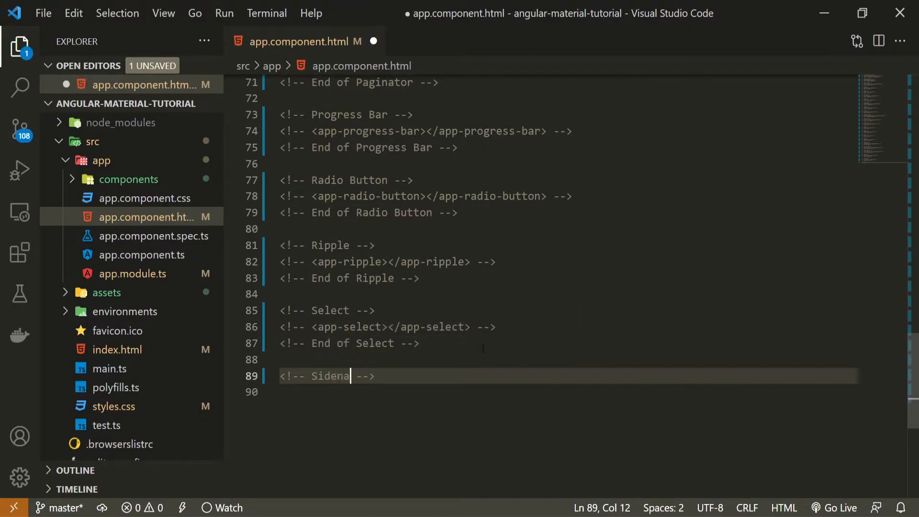
text(app-sidenav></app-sidenav>)
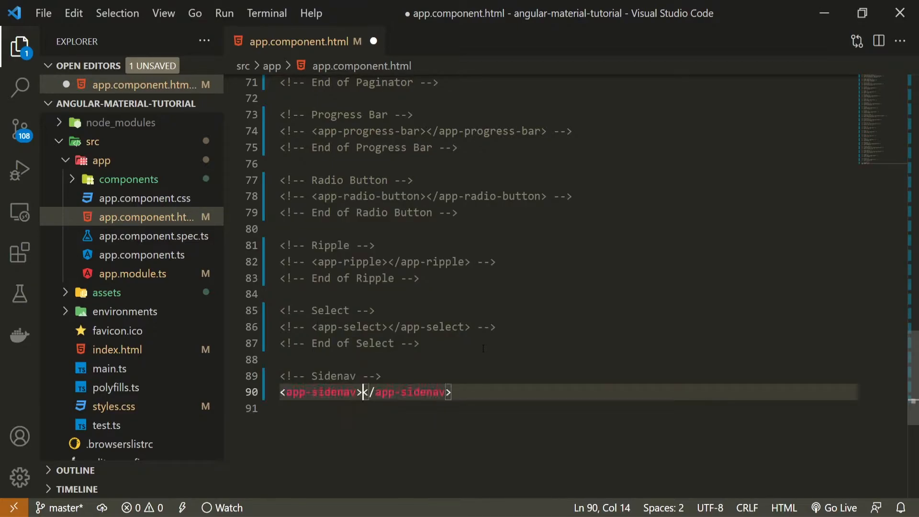
click(496, 391)
text(<!-- End -->)
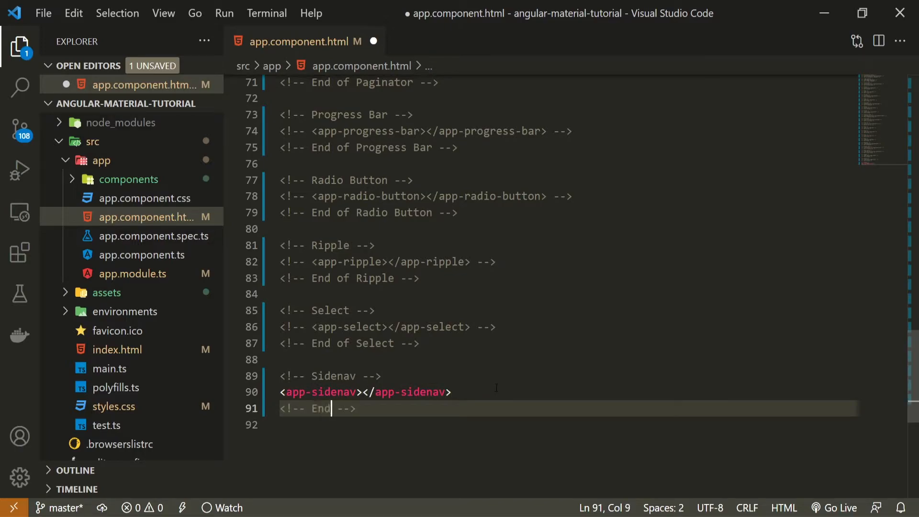
text(of Sidenav)
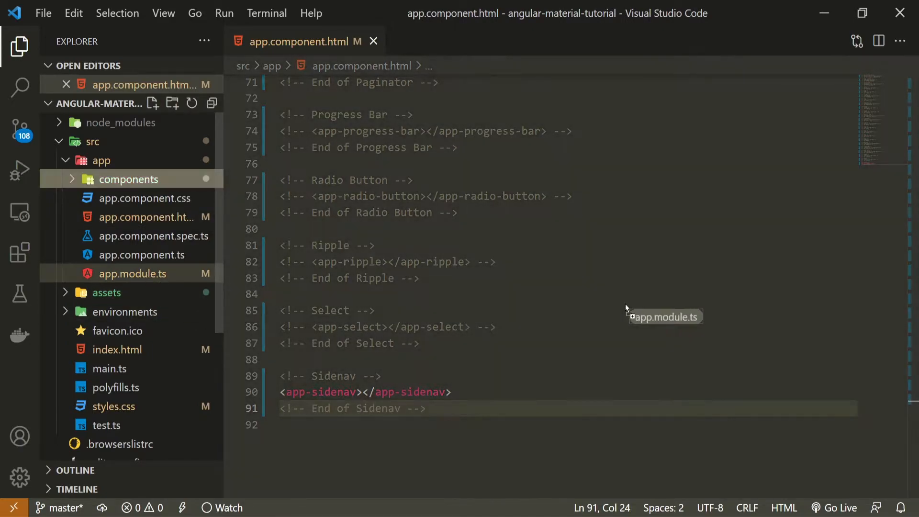
click(131, 274)
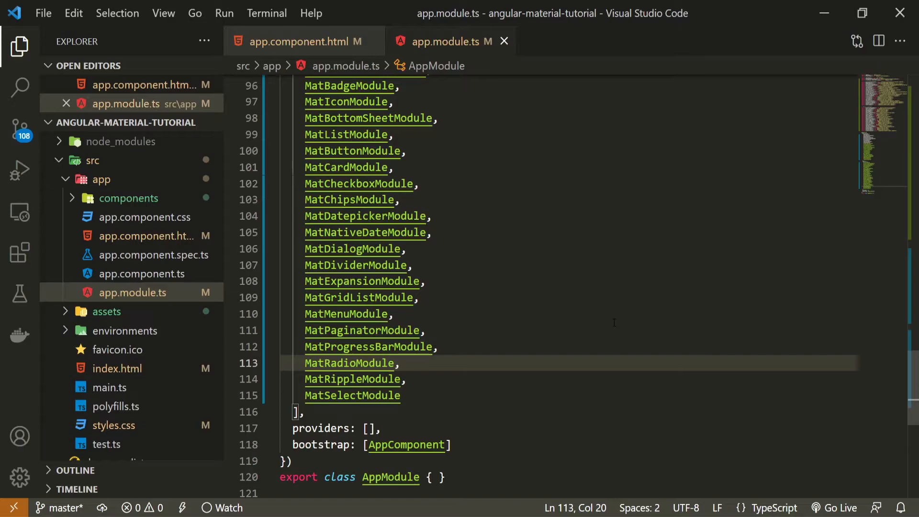
scroll(up, 3)
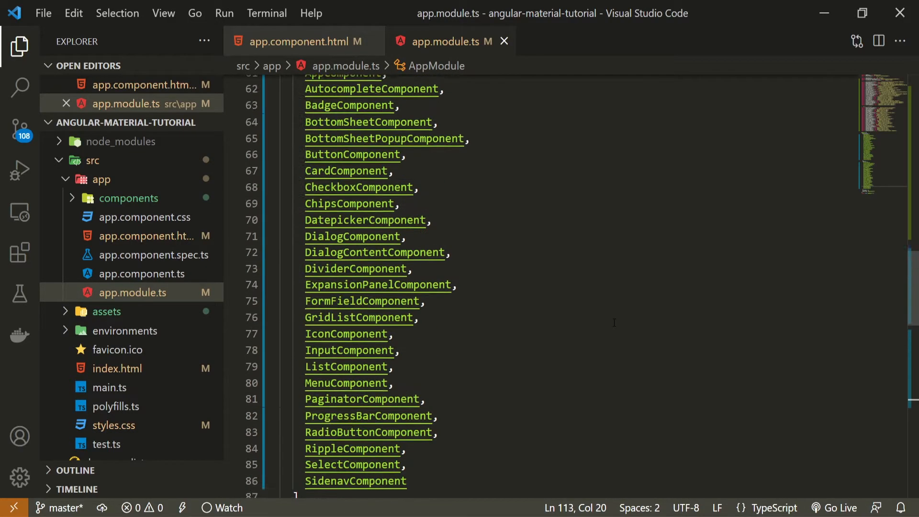
scroll(up, 3)
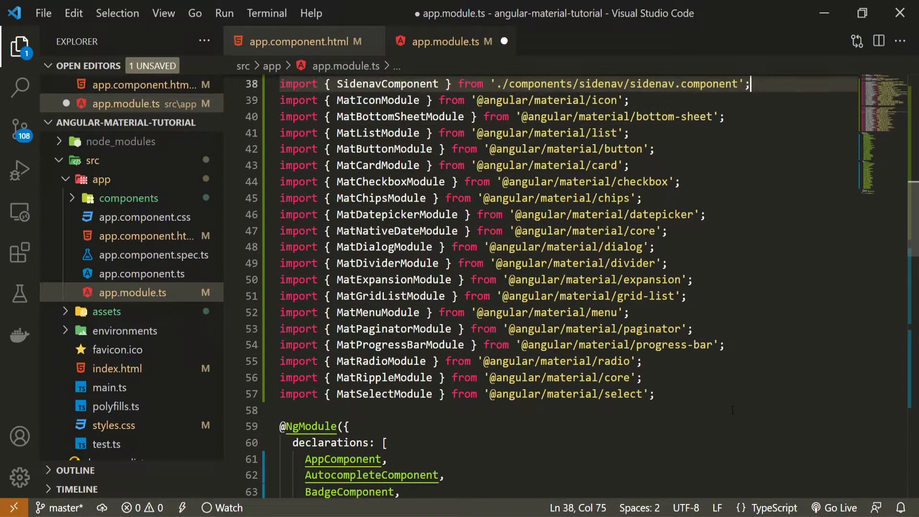
scroll(up, 3)
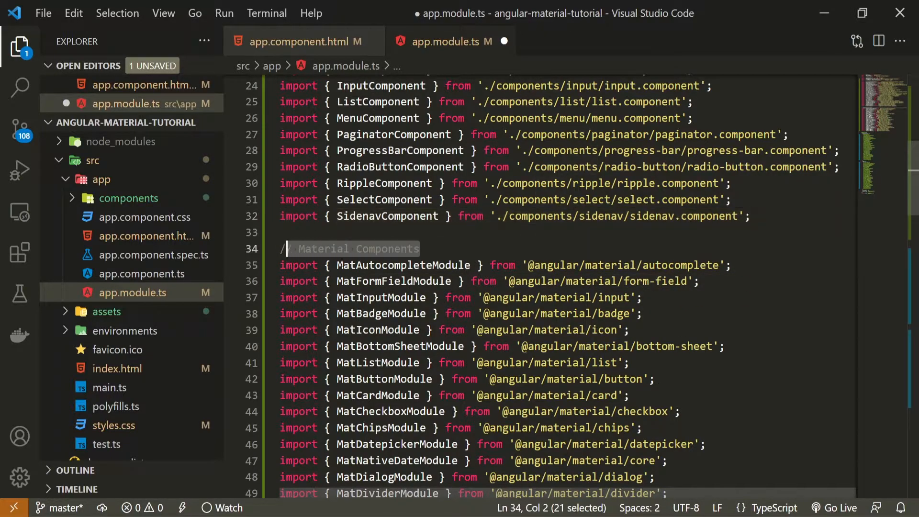
scroll(down, 3)
text(import {  )
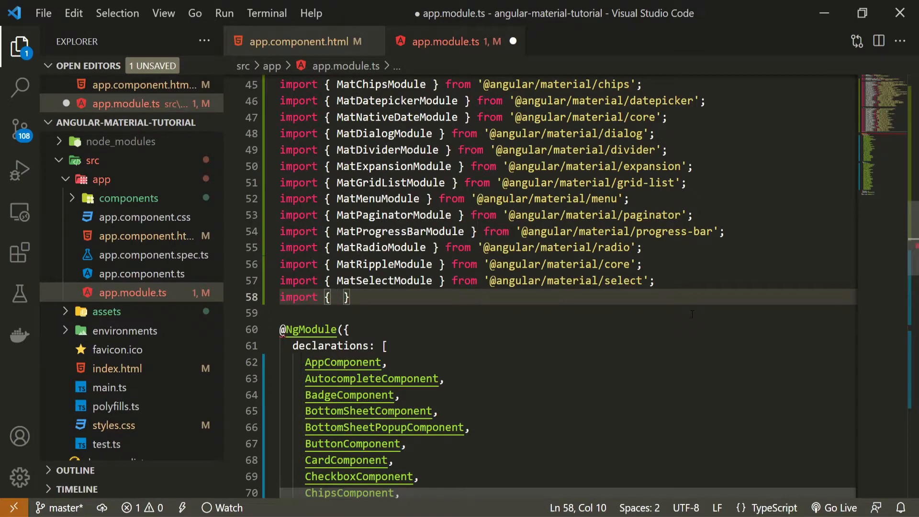
text(MatSidenavModule)
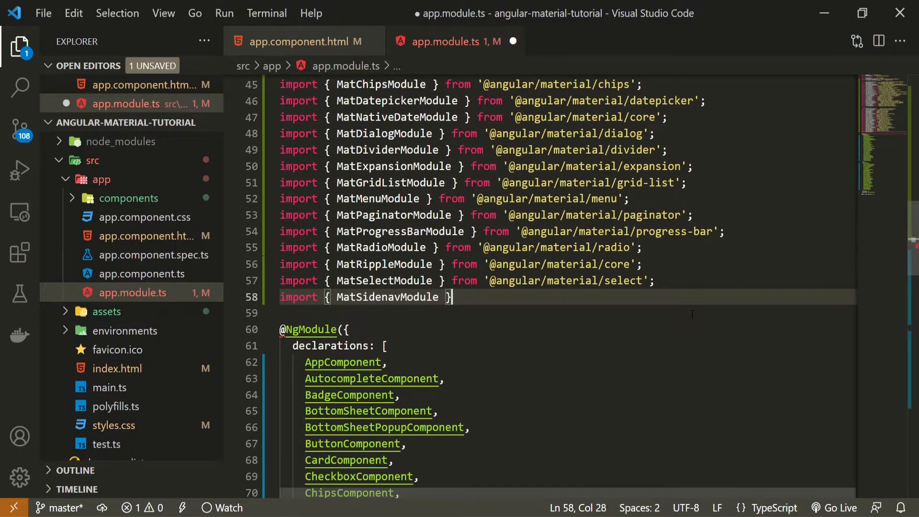
text(from '@angular/)
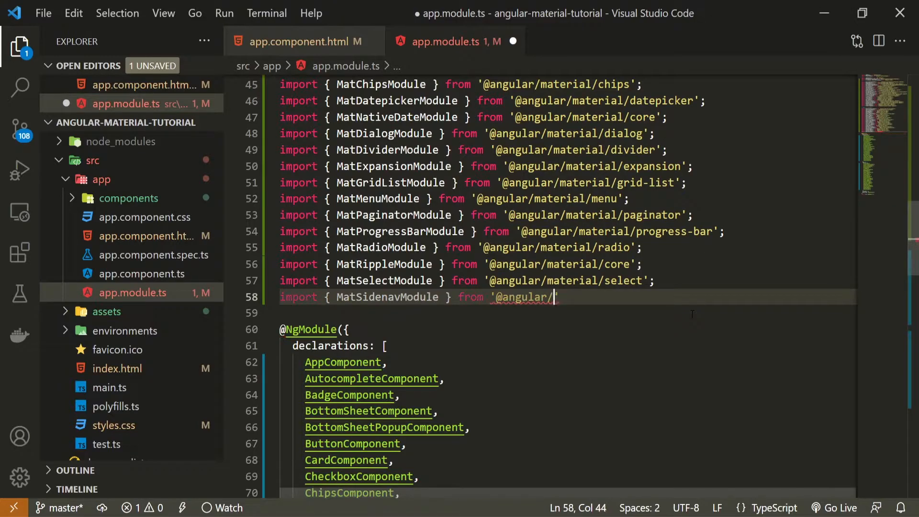
text(material/sidenav)
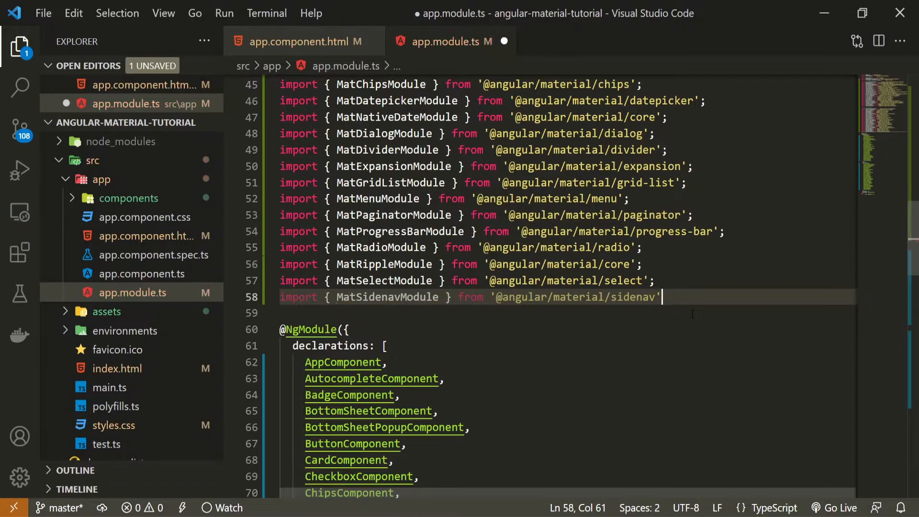
Add MatSidenavModule to the imports array after MatSelectModule and save.
double_click(387, 297)
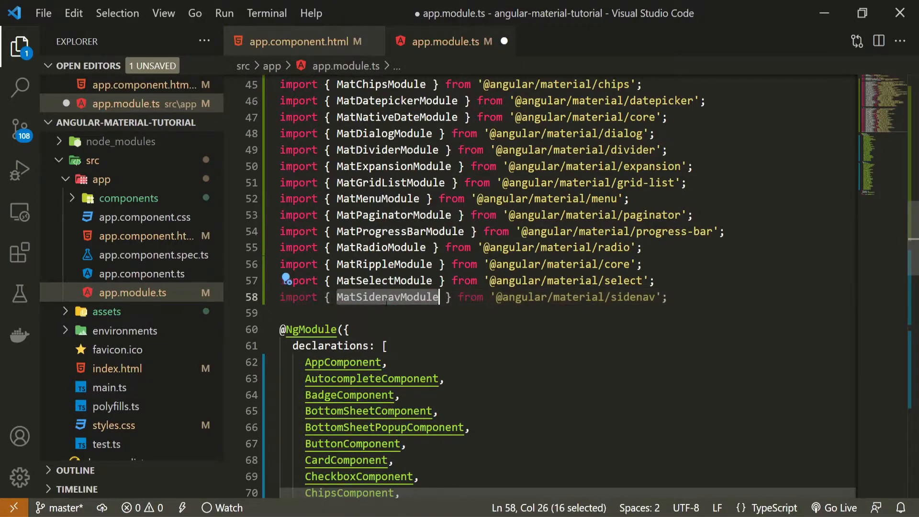
scroll(down, 3)
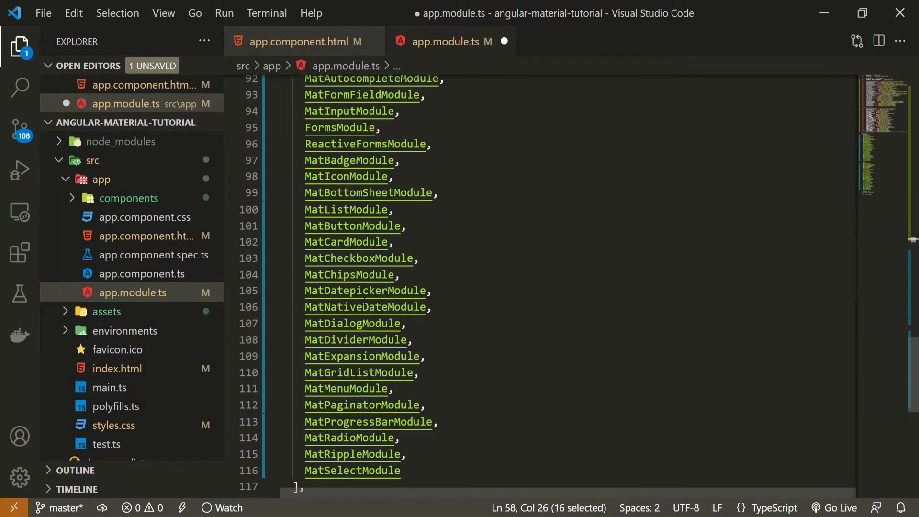
text(MatSidenavModule)
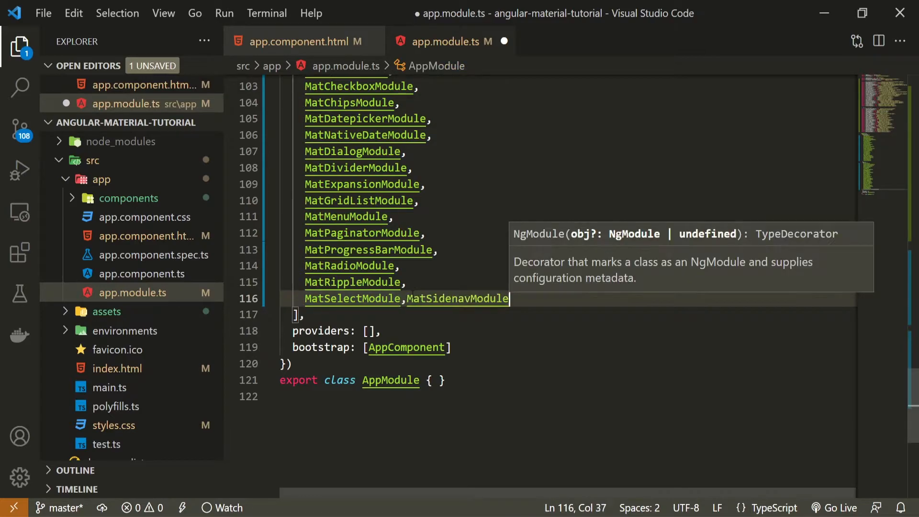
key(Enter)
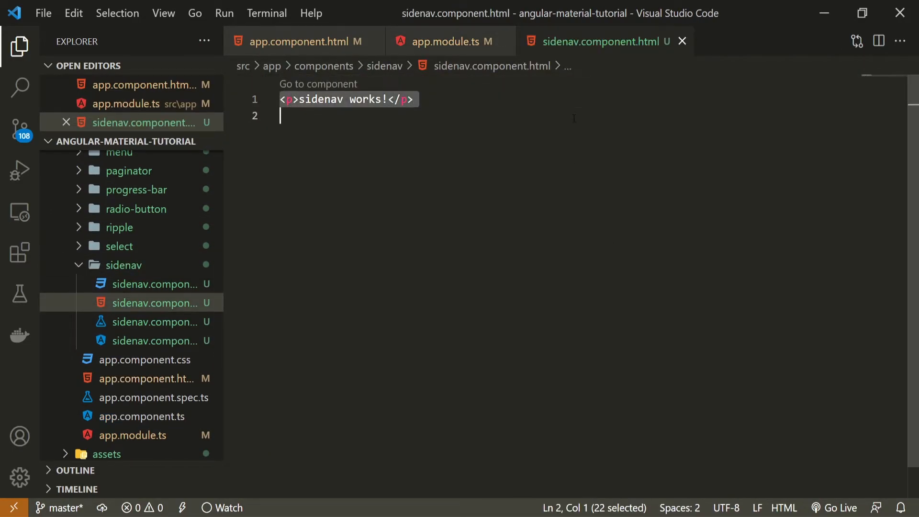
Replace the placeholder paragraph in sidenav.component.html with a mat-drawer-container.
key(Delete)
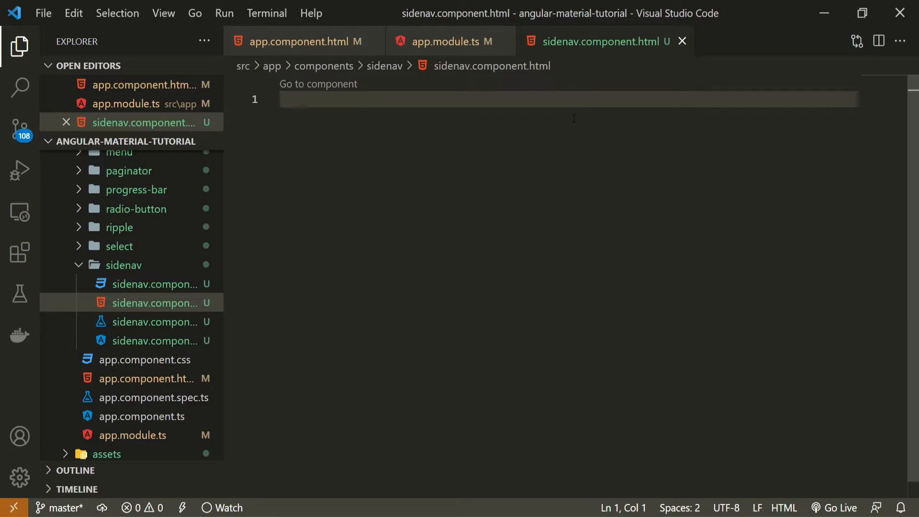
text(mat)
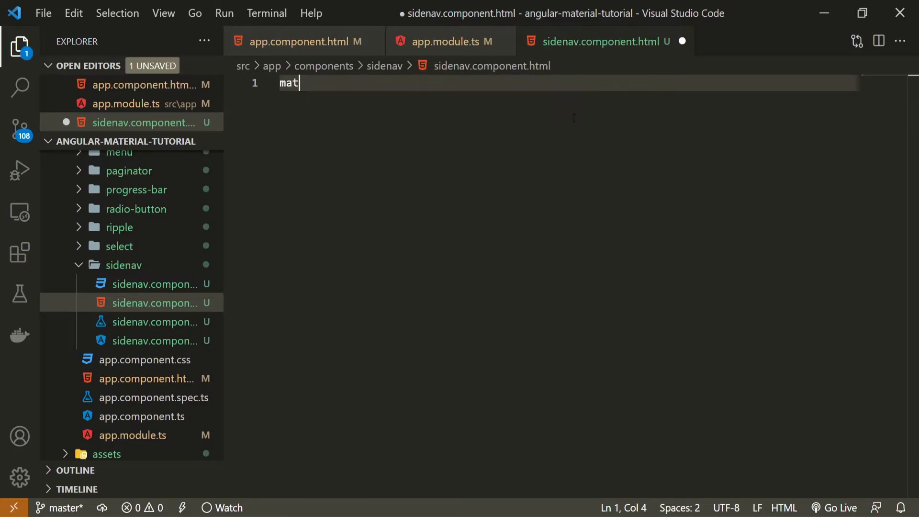
text(-drawer-container></mat-drawer-container>)
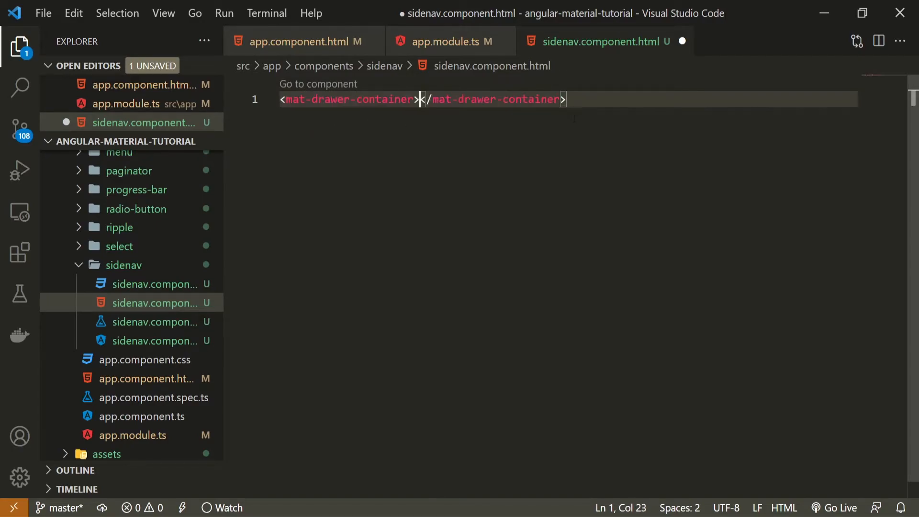
key(Enter)
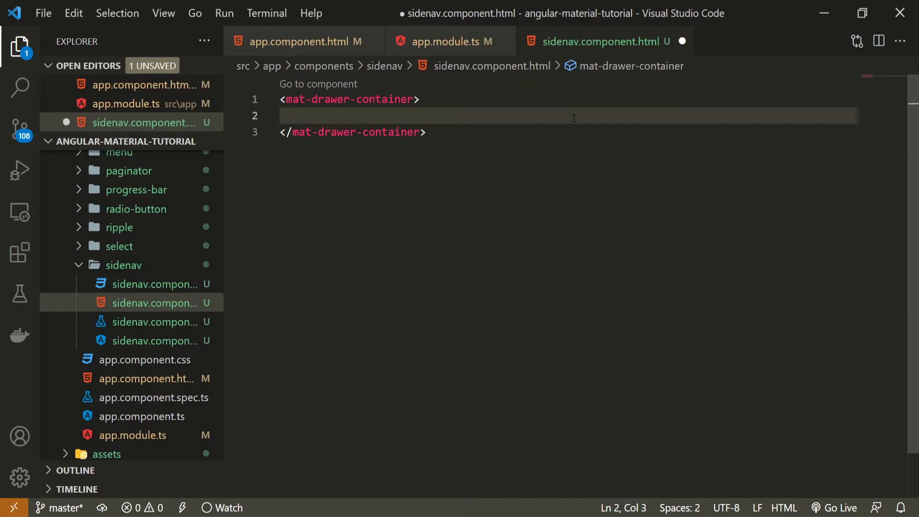
Style the container with height: 100vh and add blank lines inside it.
text(s)
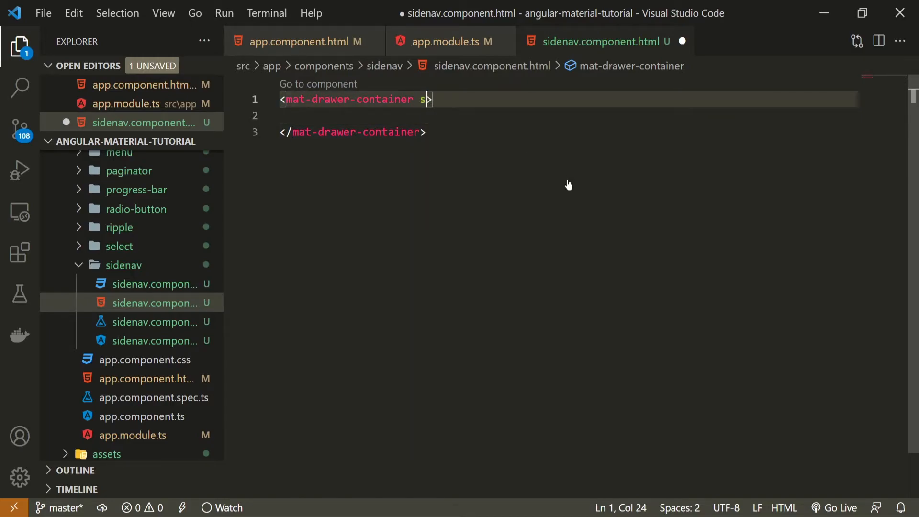
text(tyle="")
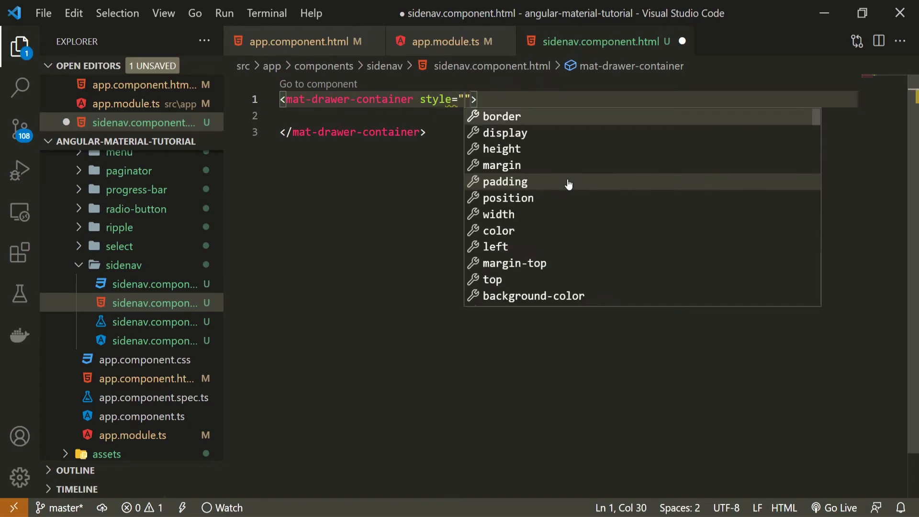
text(height: 100vh;)
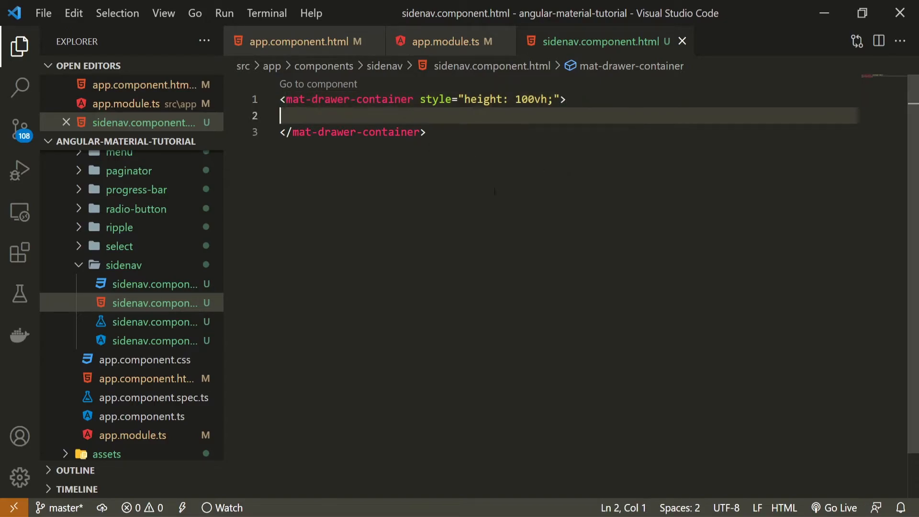
mouse_move(520, 203)
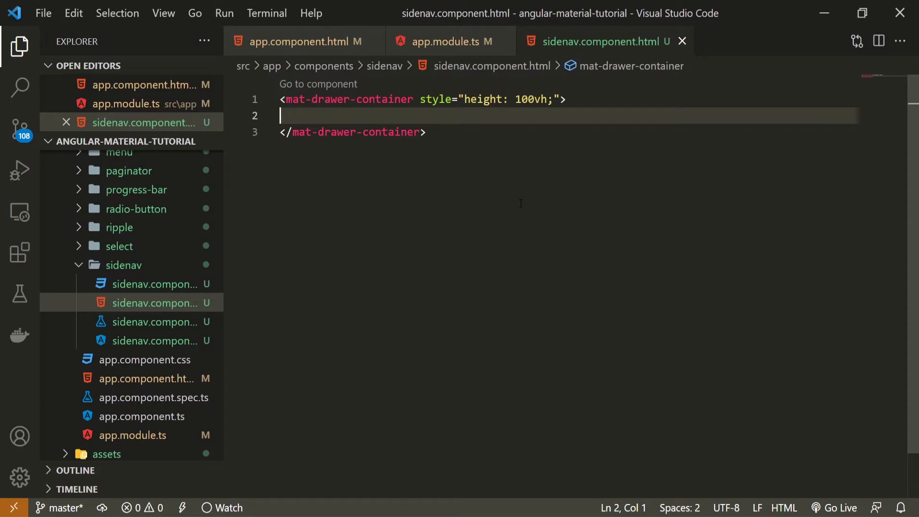
key(Enter)
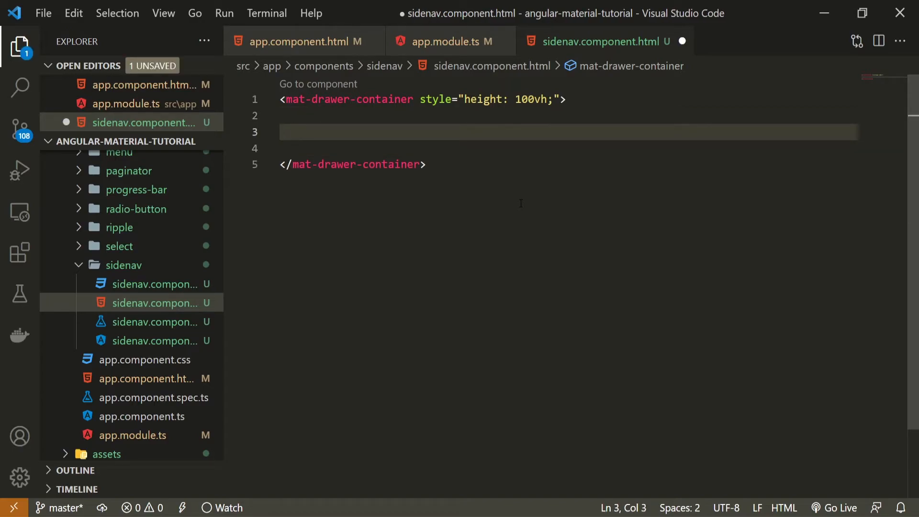
Add a mat-drawer with #sidenav, mode="side" and an empty style attribute.
text(mat-drawer)
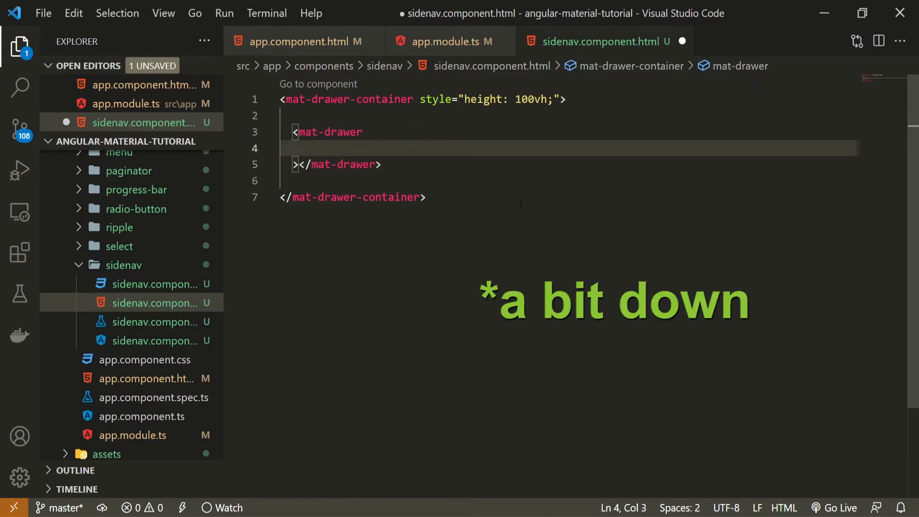
text(#)
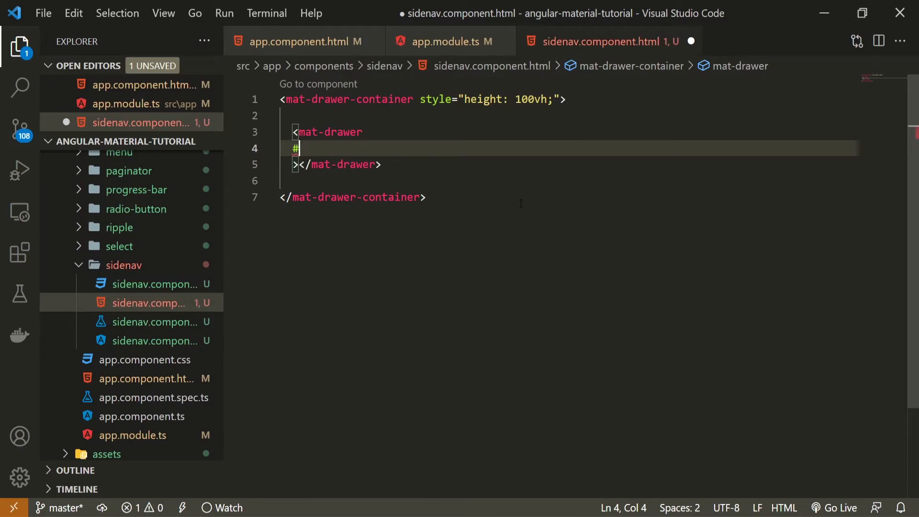
text(sidenav)
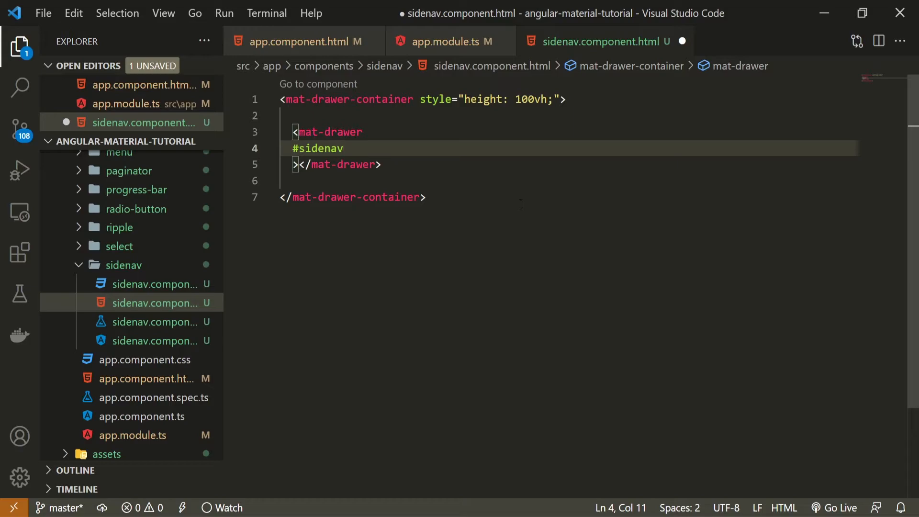
text(mode)
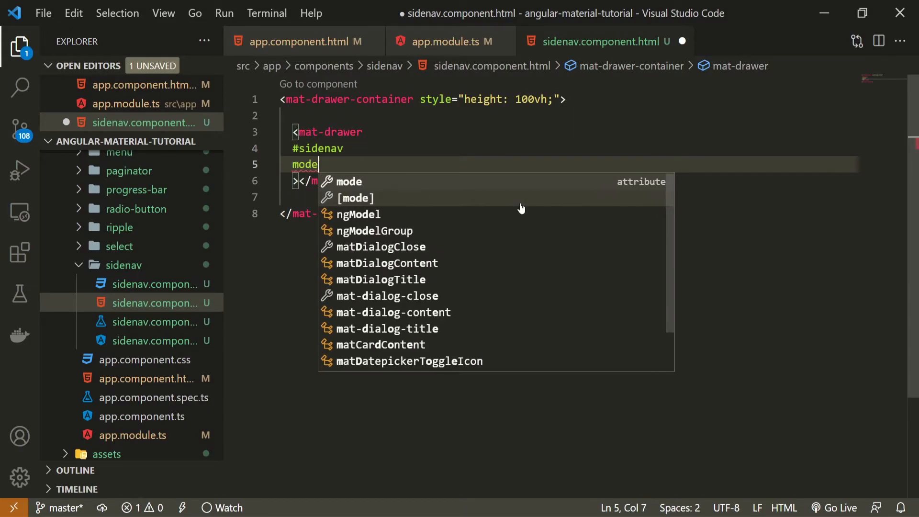
text(="si)
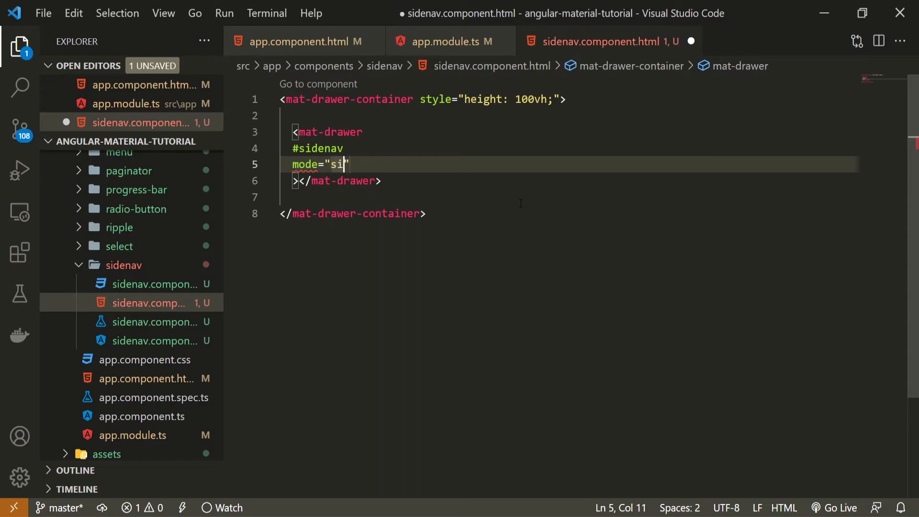
text(de)
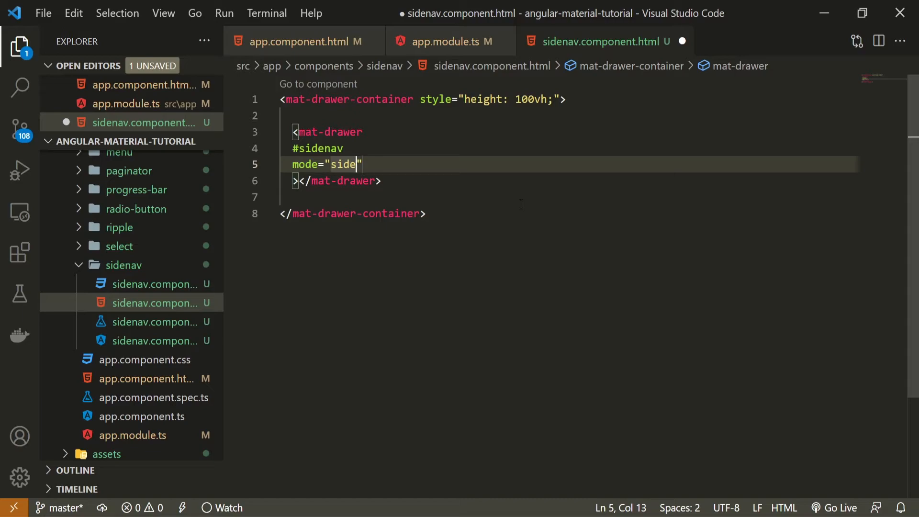
key(Enter)
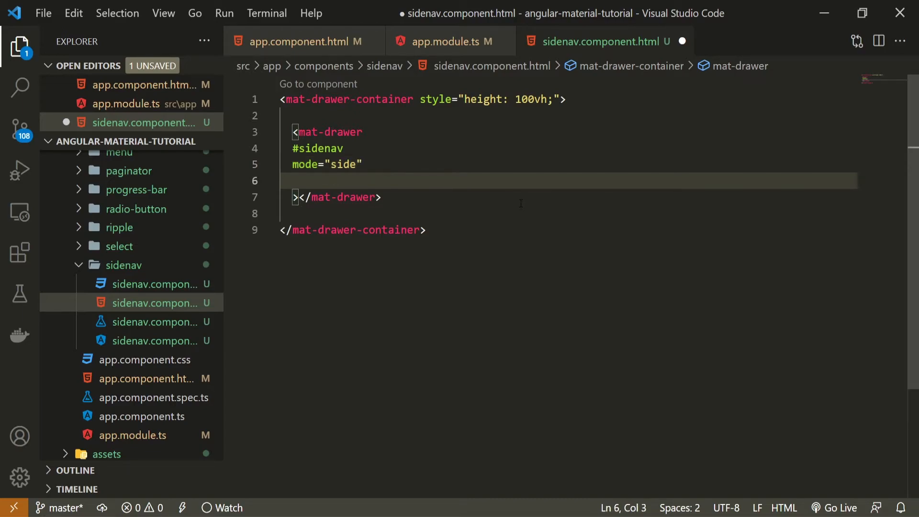
text(style=")
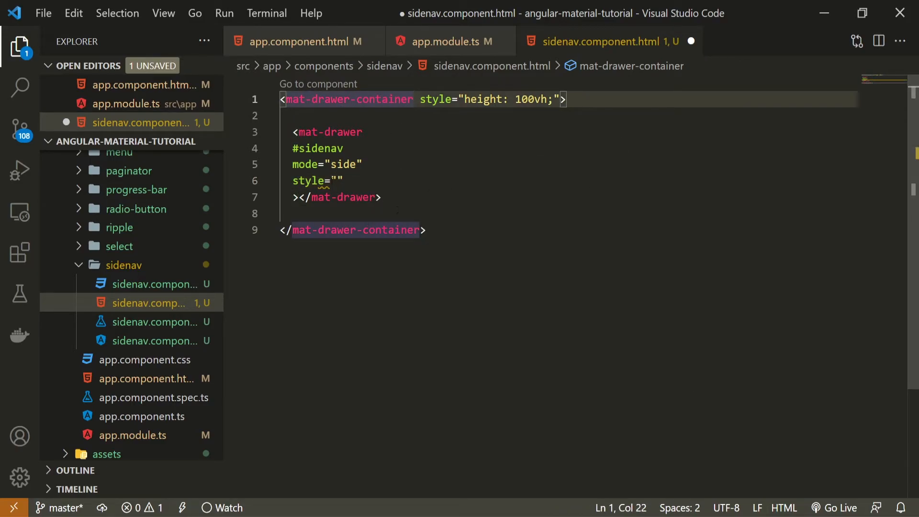
Set the drawer style to padding: 20px; width: 300px and save.
click(334, 180)
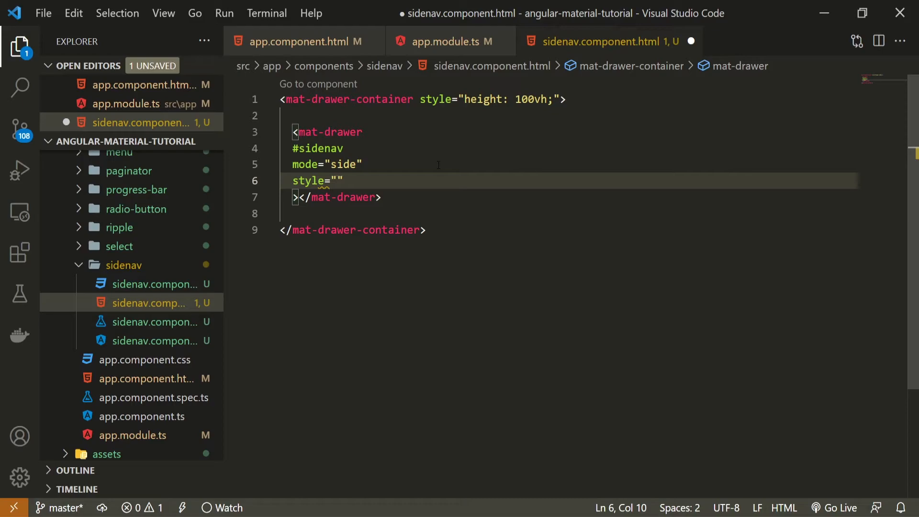
text(padding: ;)
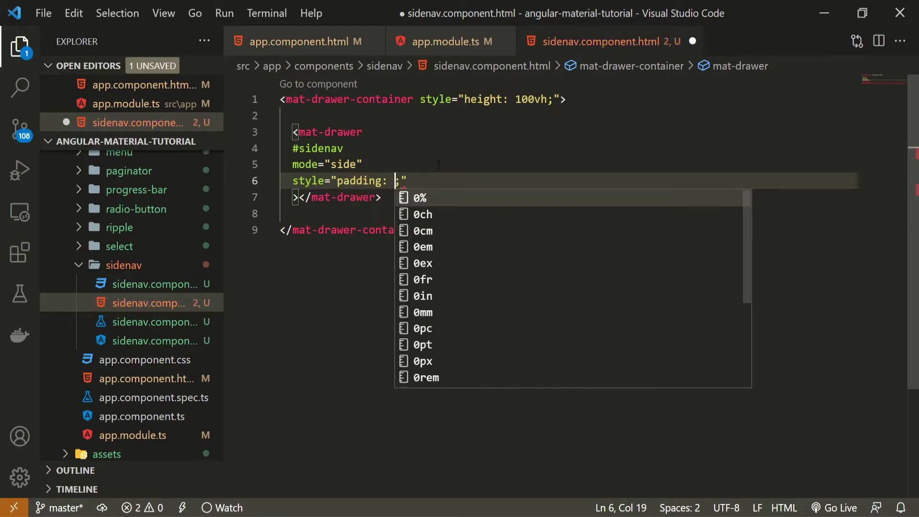
text(20px; width:)
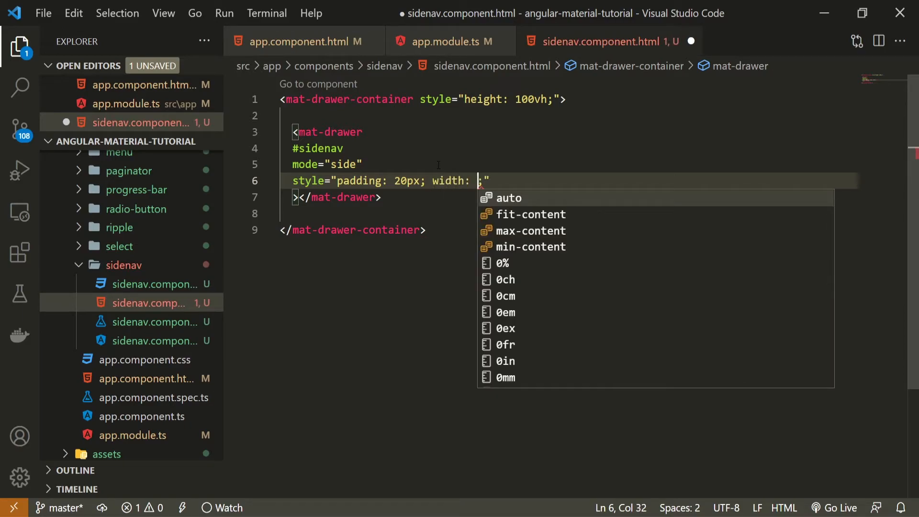
text(300px)
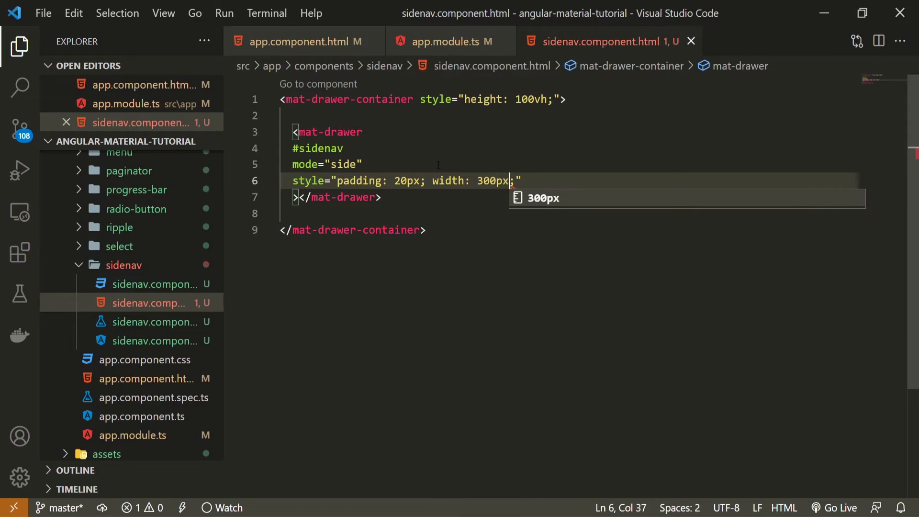
key(ctrl+s)
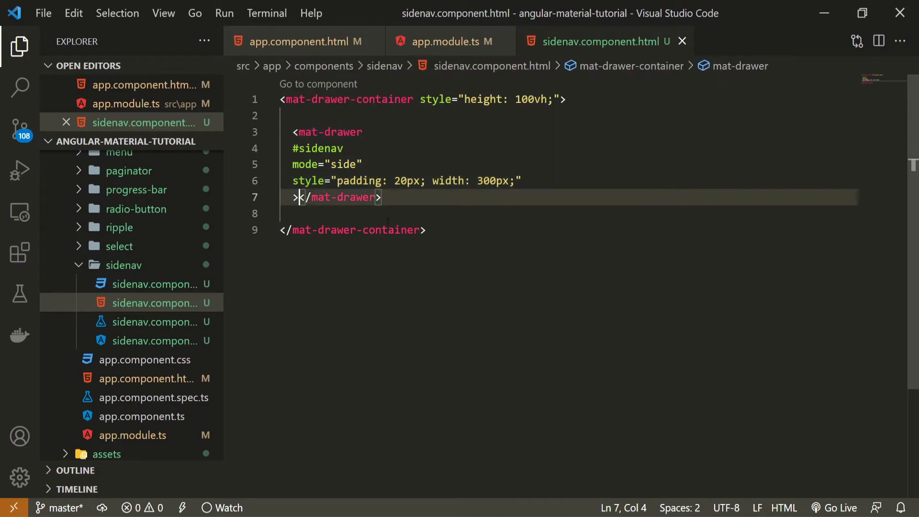
Add an h1 'Hello, World!' inside the drawer and select the whole template.
key(Enter)
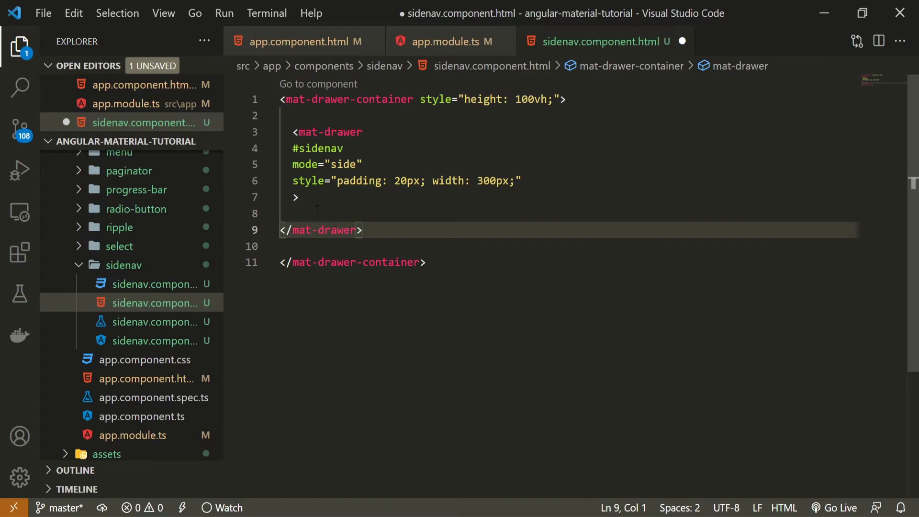
click(316, 212)
text(<h1></h1>)
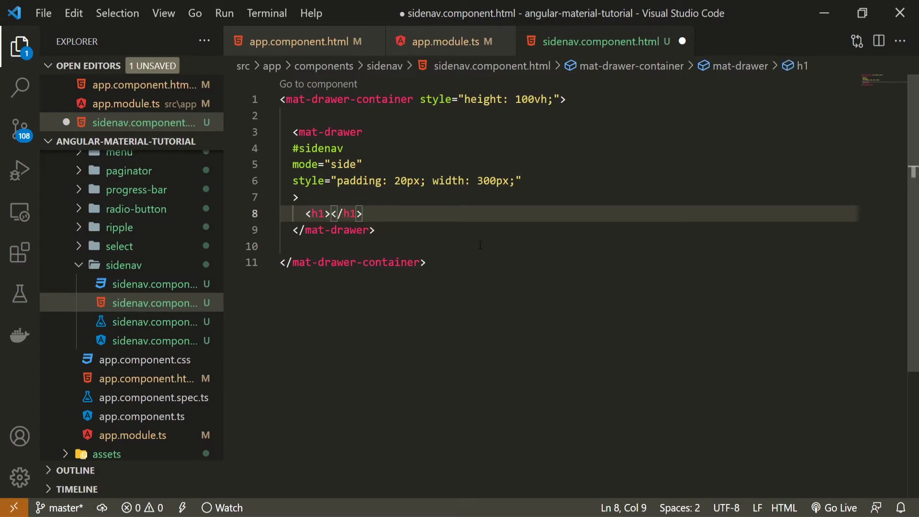
text(Hello, Wor)
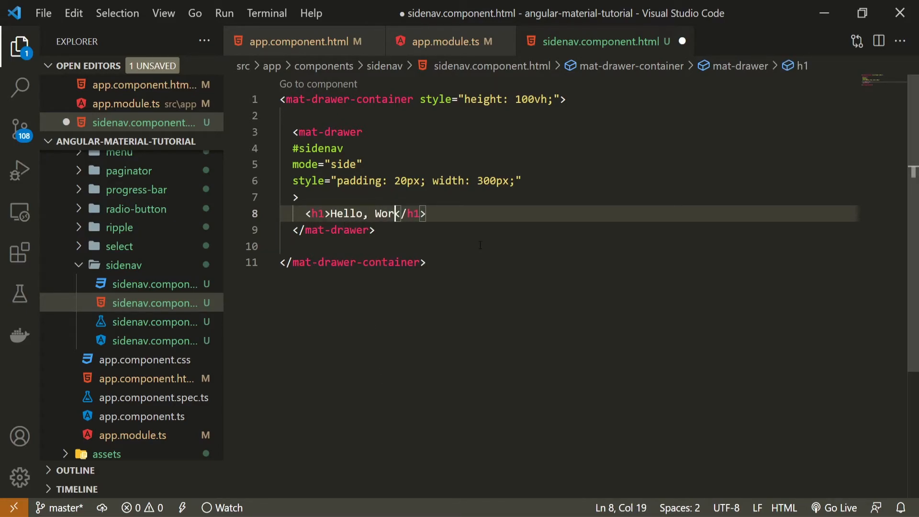
text(ld!)
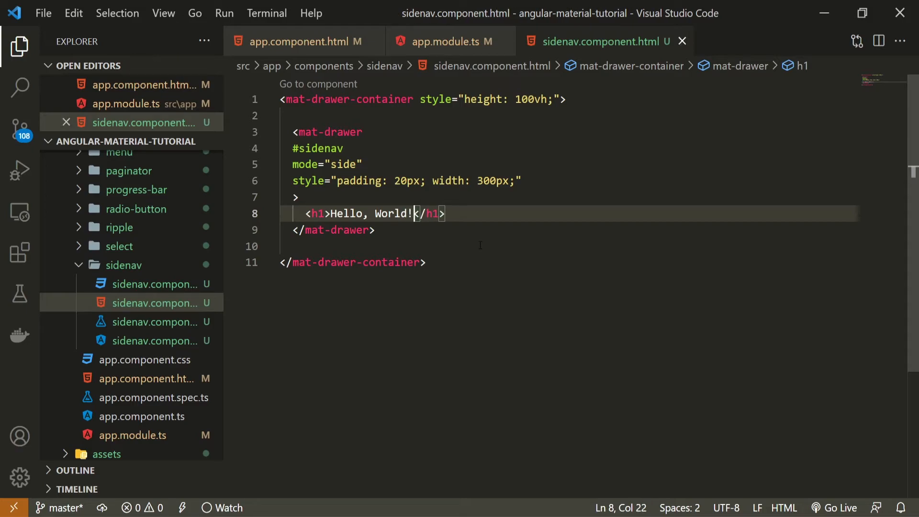
key(ctrl+a)
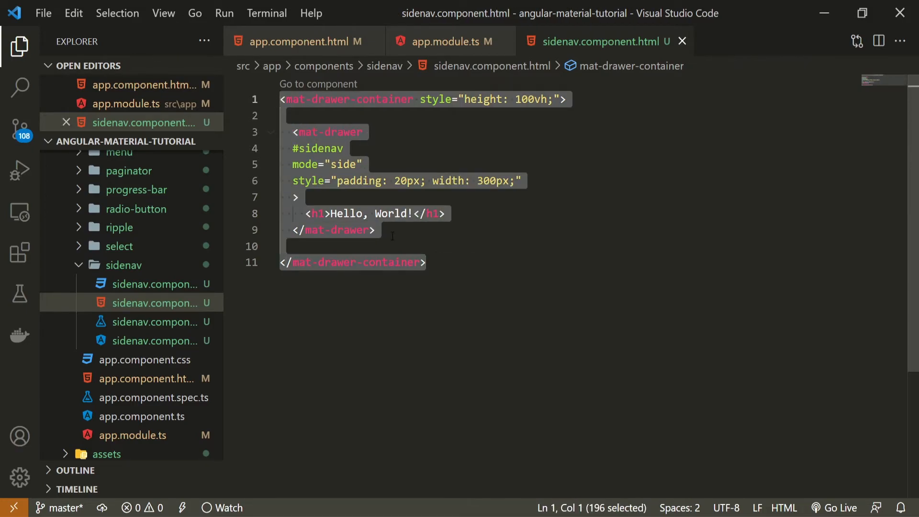
Add a div with a 'Toggle' button below the closing </mat-drawer> tag.
click(391, 230)
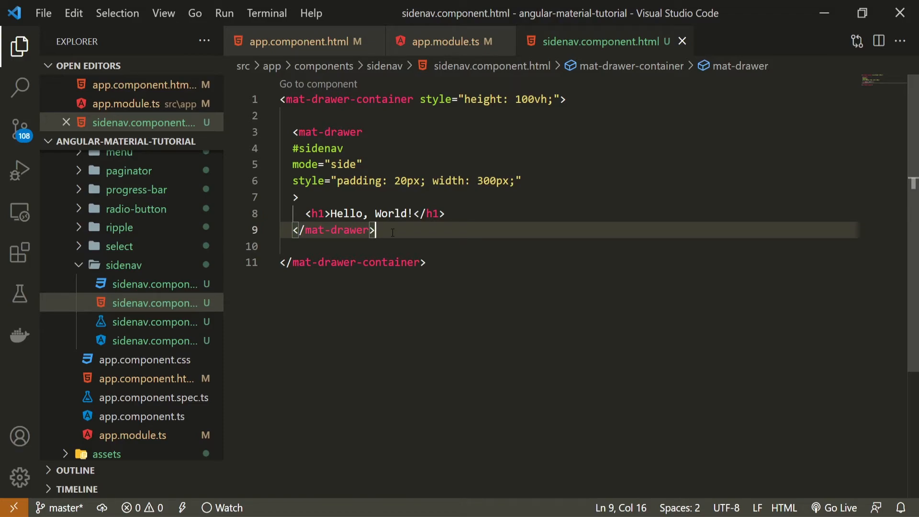
key(Enter)
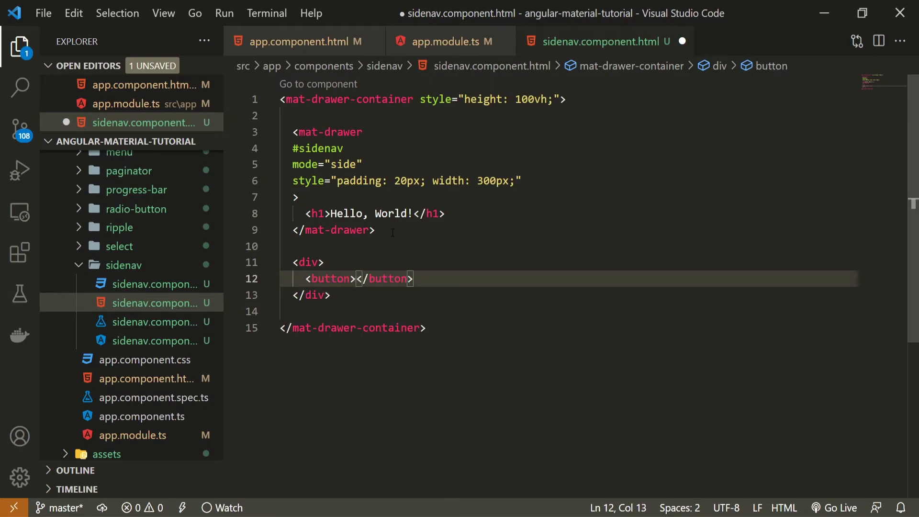
text(Toggle)
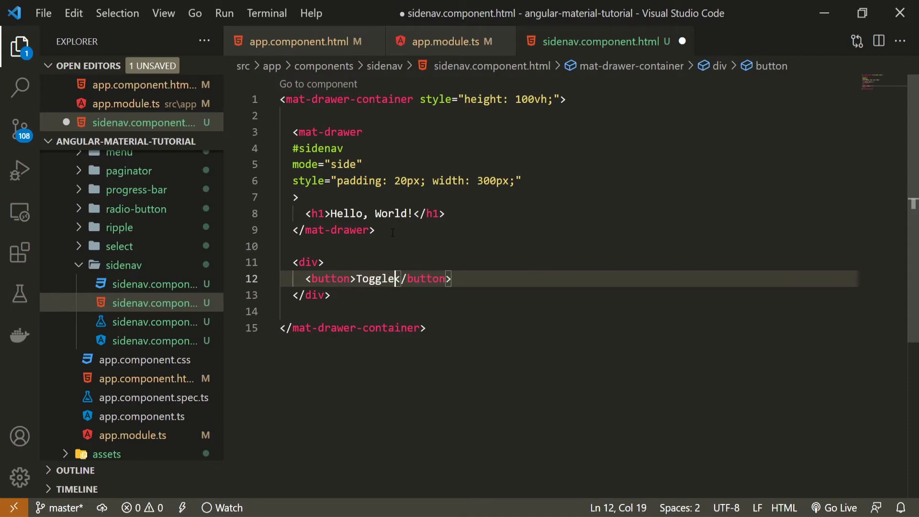
key(Enter)
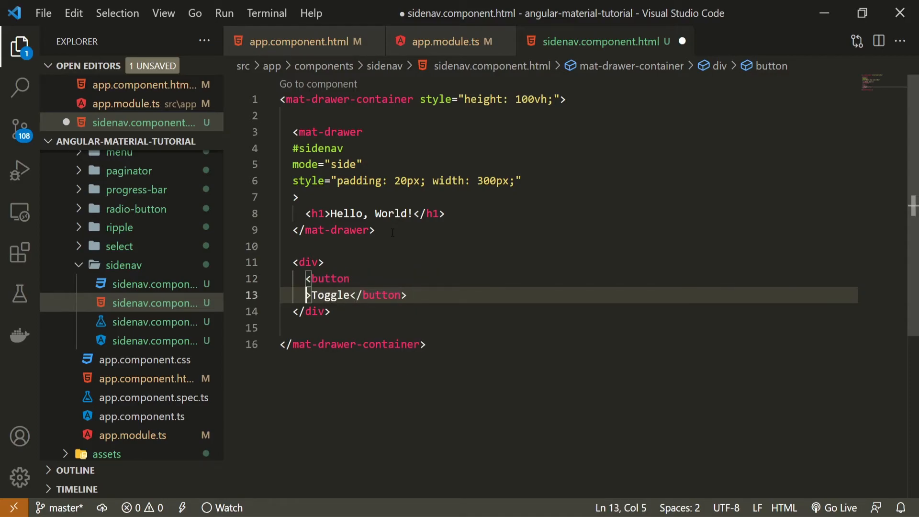
key(Enter)
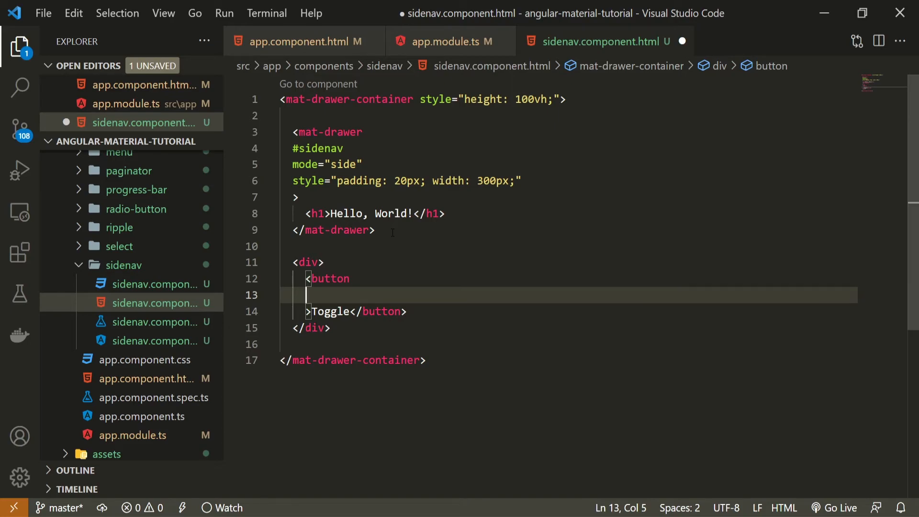
Give the button type="button", mat-raised-button and color="primary", one per line.
text(type="button)
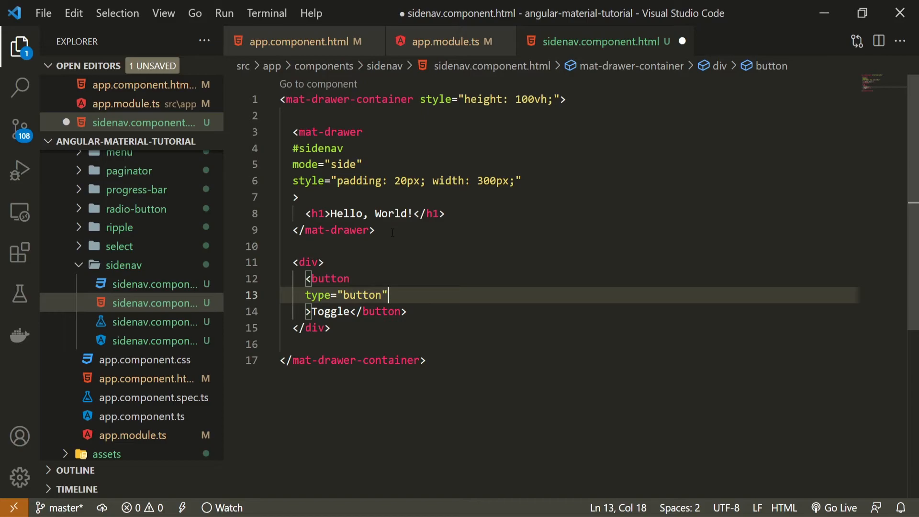
key(enter)
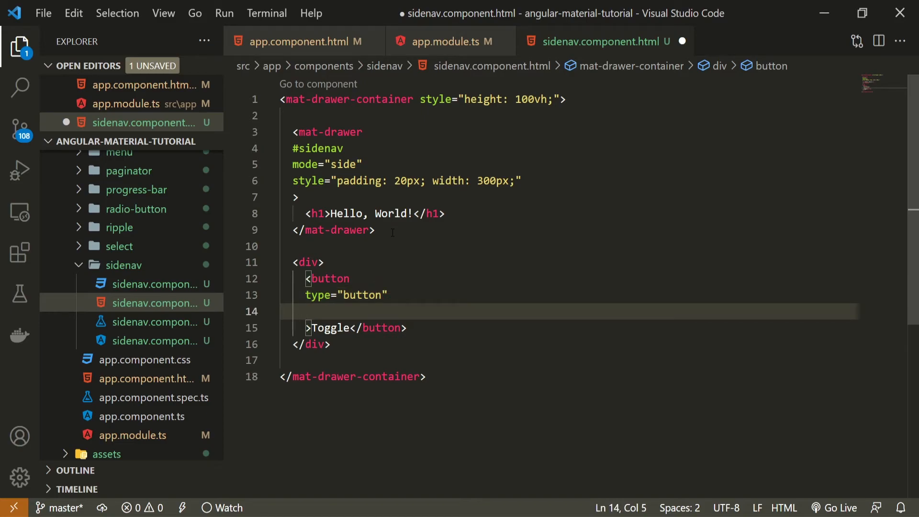
text(mat)
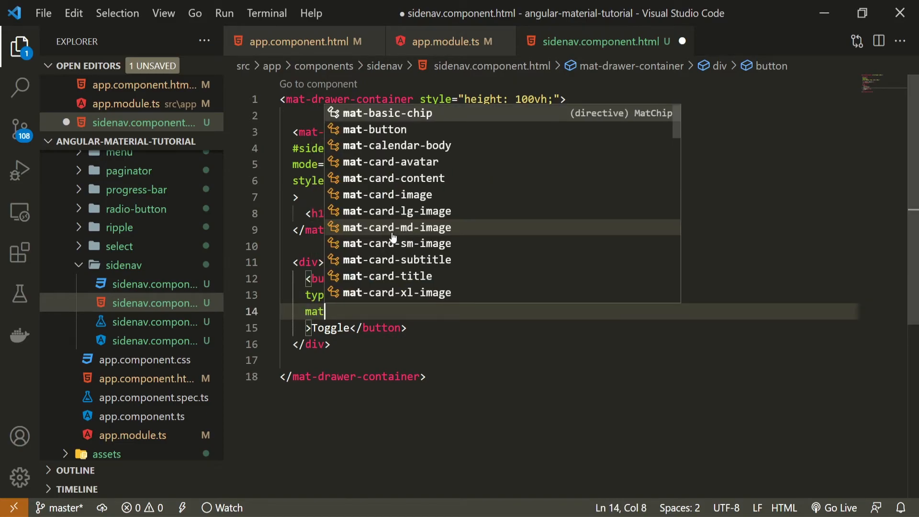
text(-raised-button)
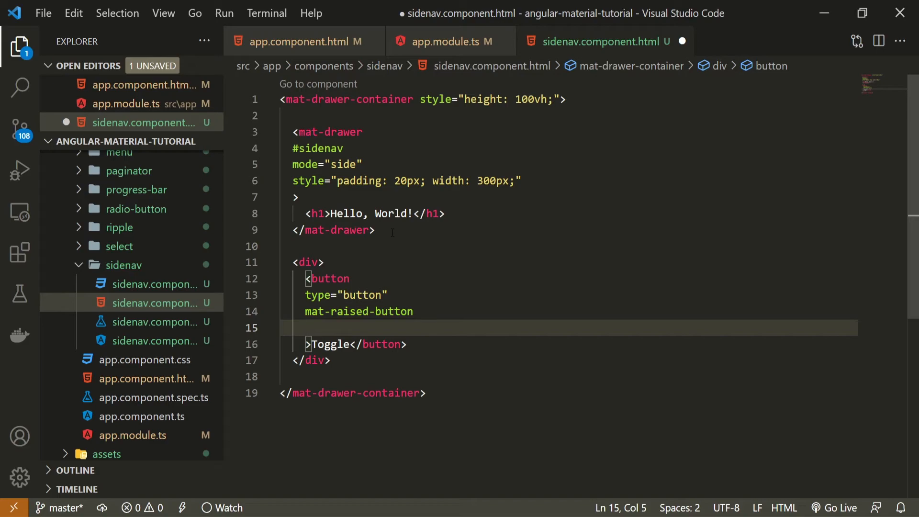
text(color="p)
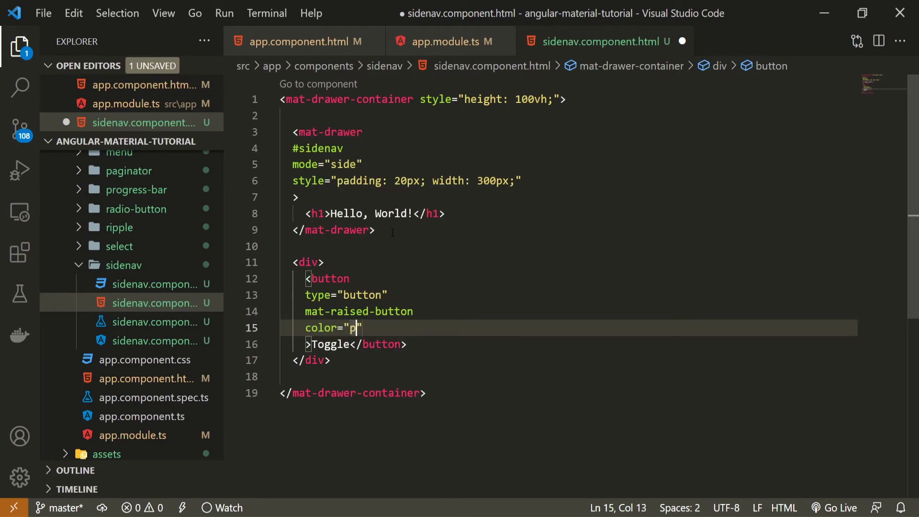
text(rimary)
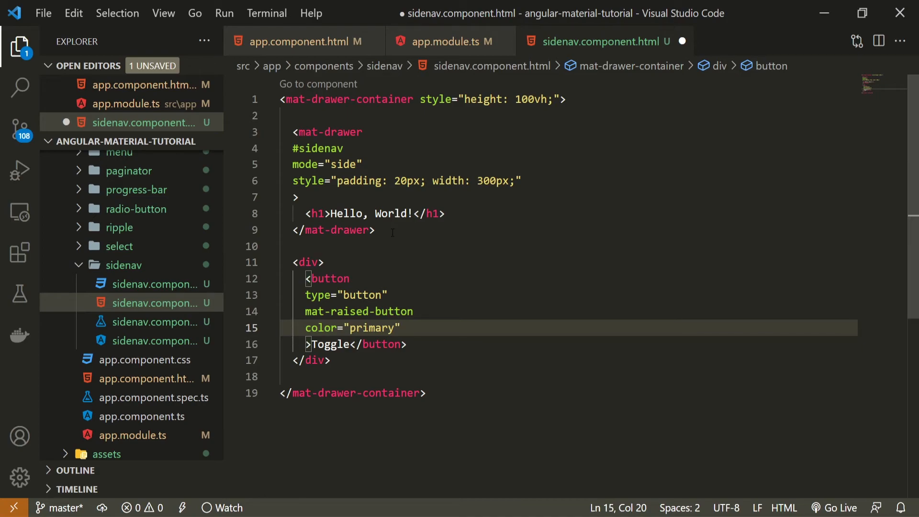
Bind the Toggle button's (click) to sidenav.toggle().
text((click)=")
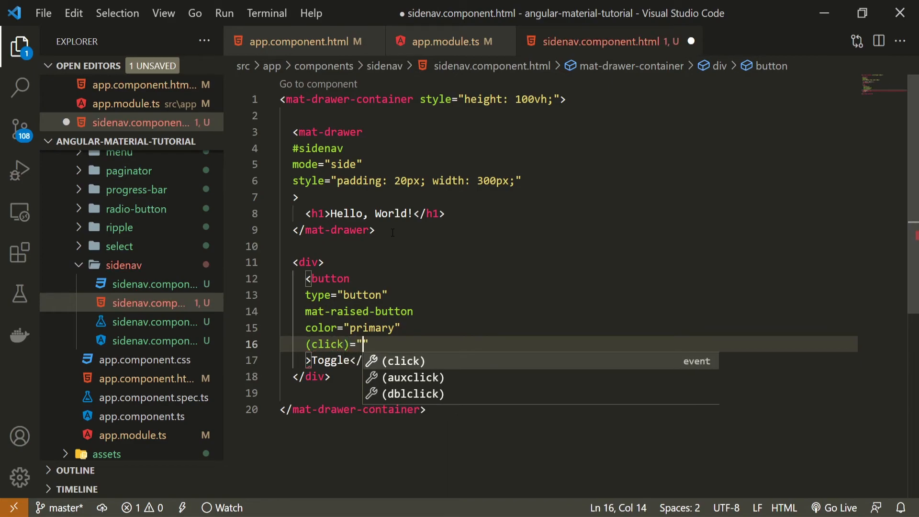
text(sidenav)
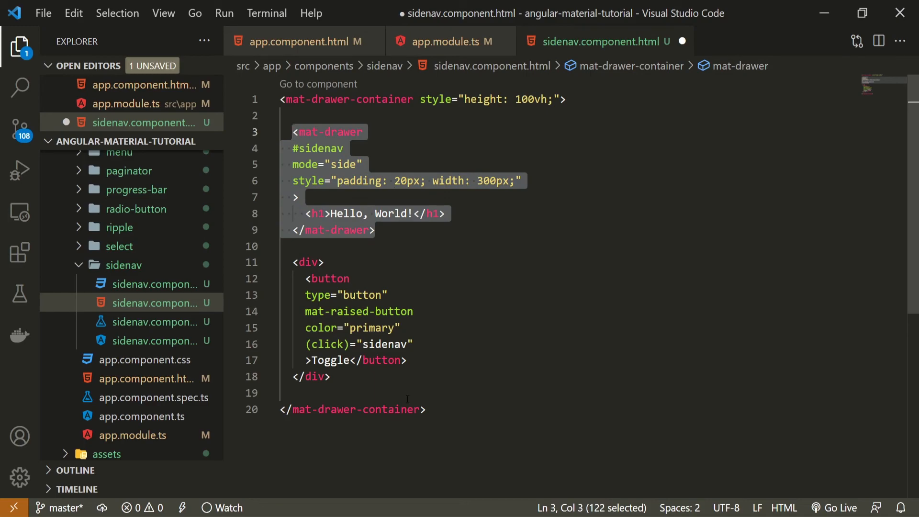
click(386, 344)
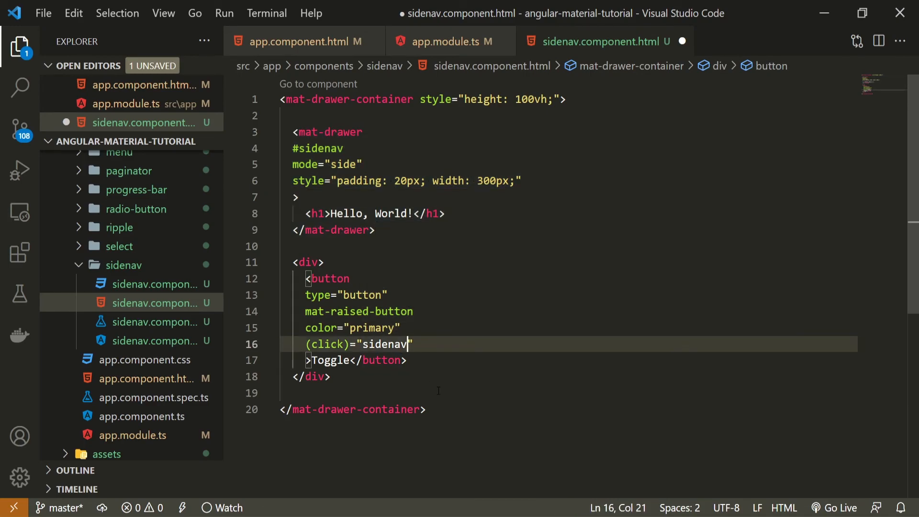
text(.toggle()
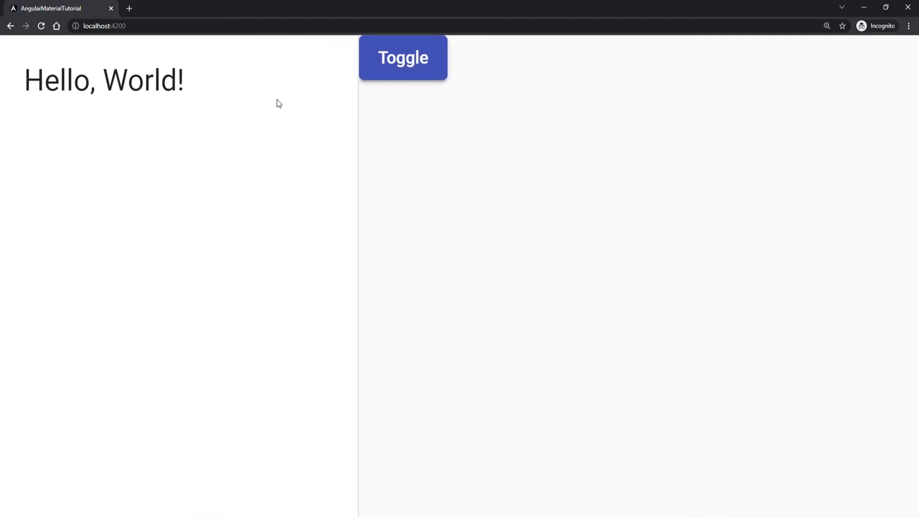
mouse_move(227, 153)
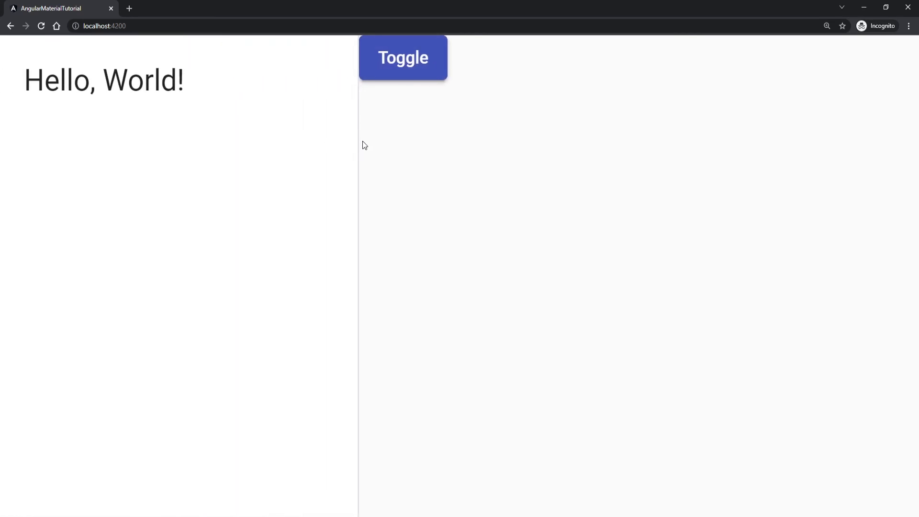
mouse_move(423, 197)
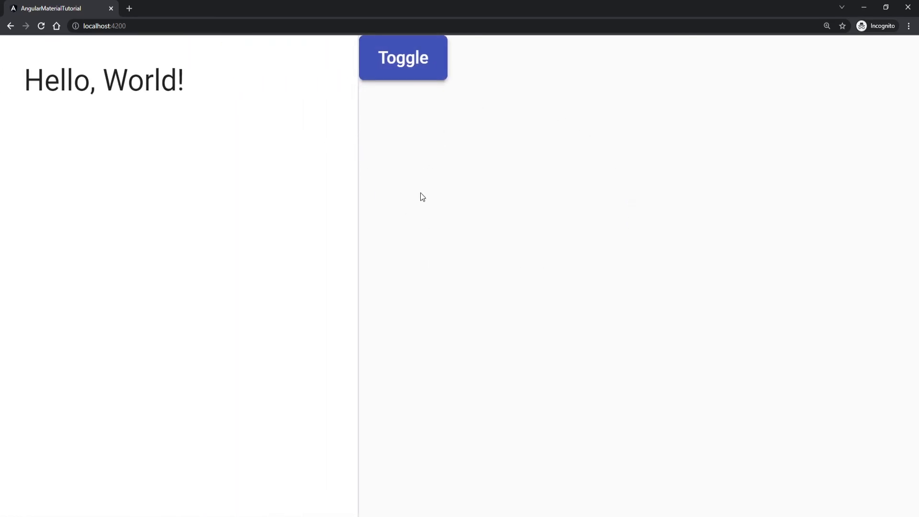
mouse_move(531, 254)
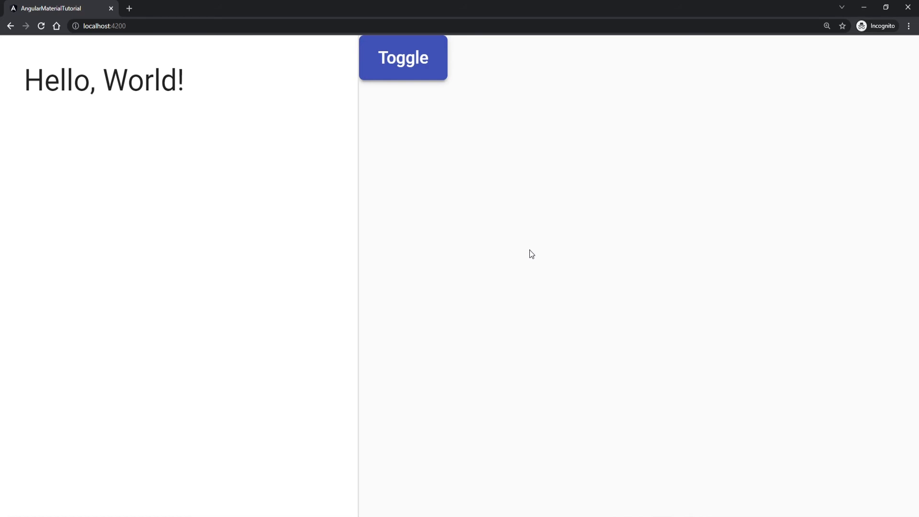
mouse_move(91, 57)
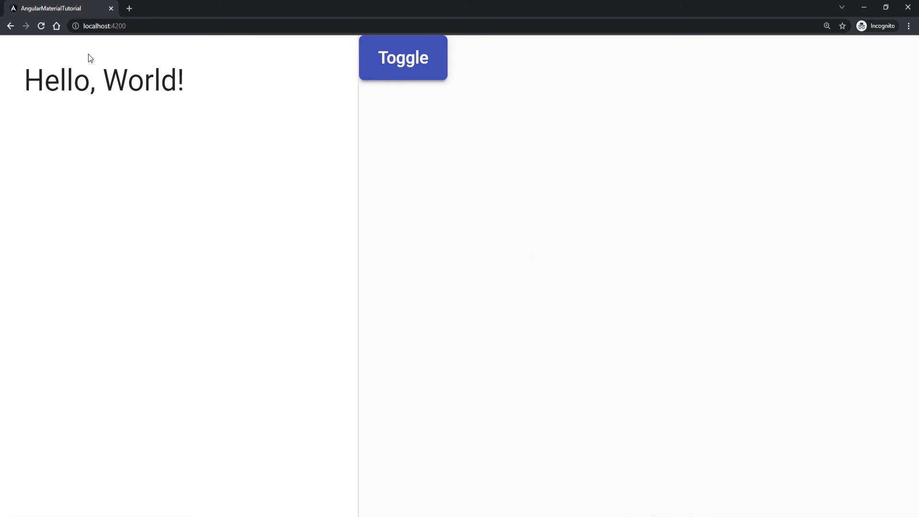
mouse_move(465, 224)
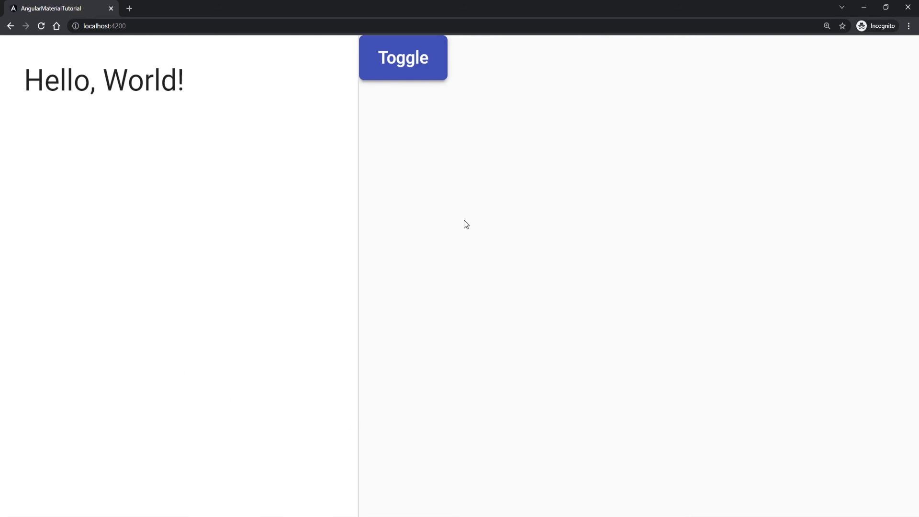
mouse_move(460, 224)
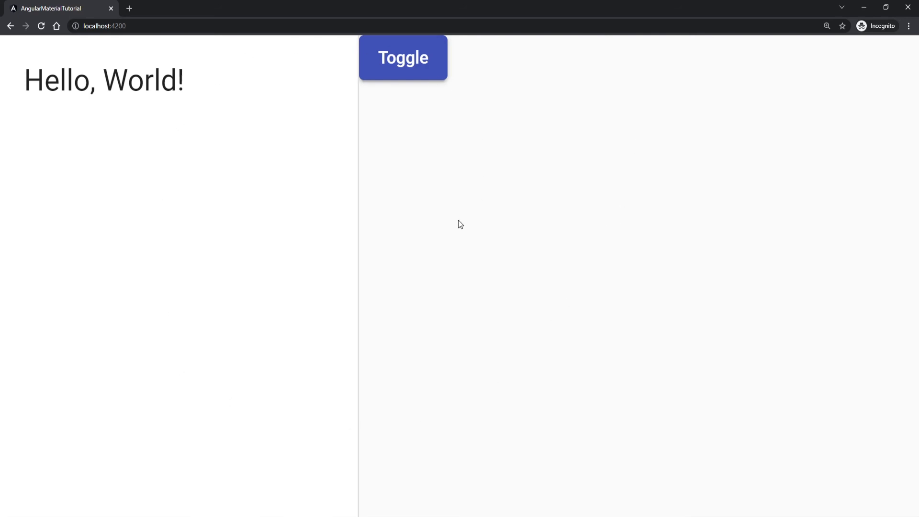
mouse_move(423, 150)
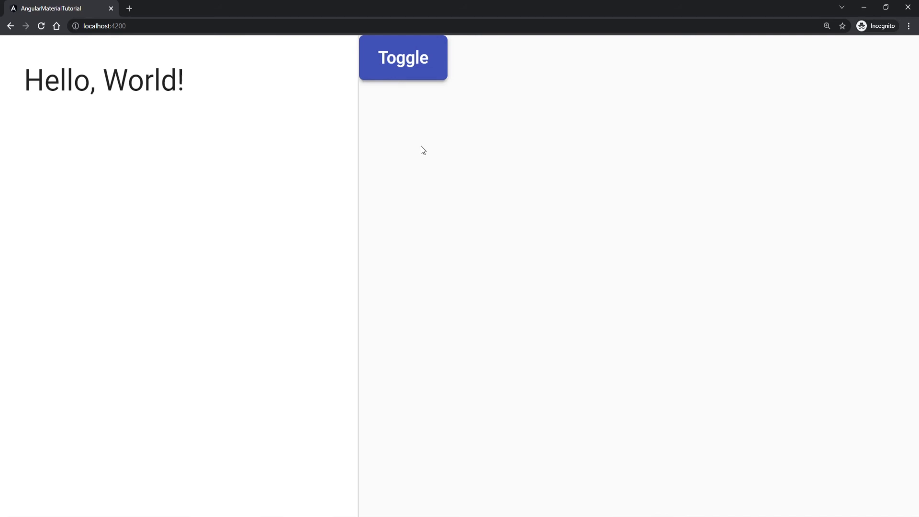
Click Toggle on localhost:4200 to collapse the 'Hello, World!' drawer.
click(402, 57)
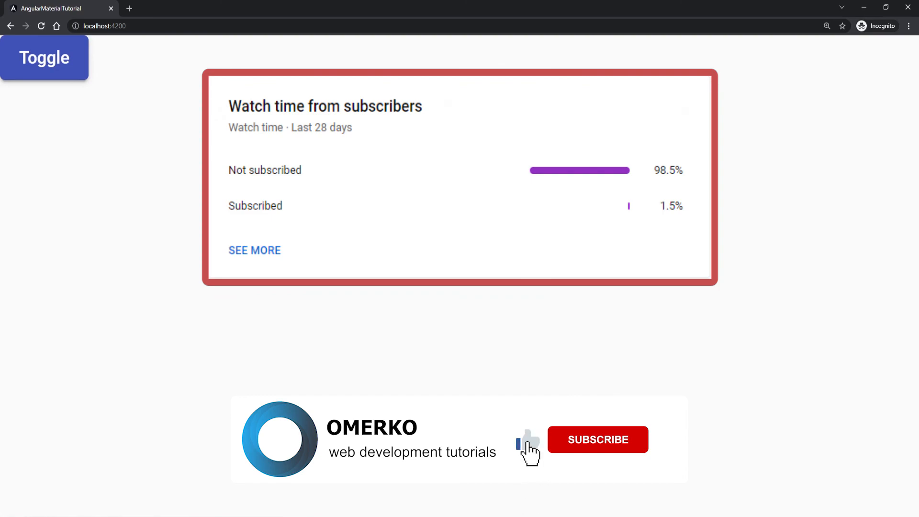
mouse_move(603, 451)
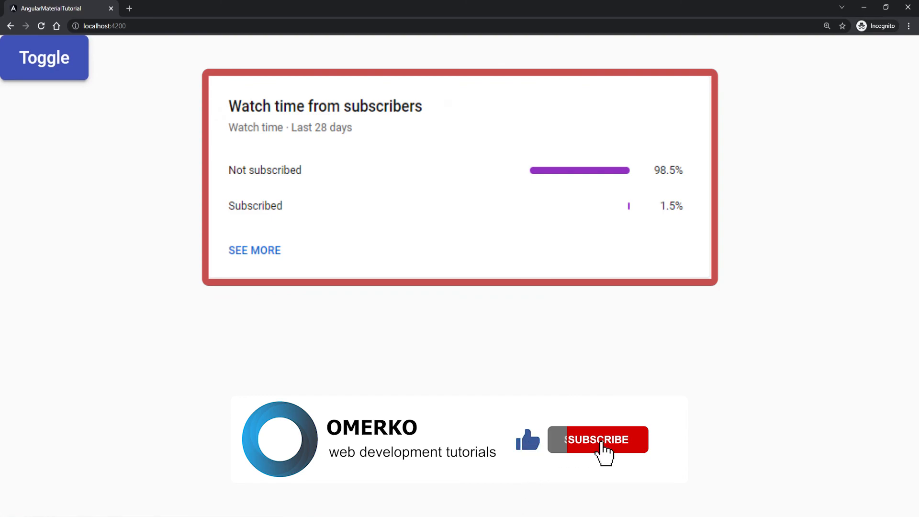
click(598, 440)
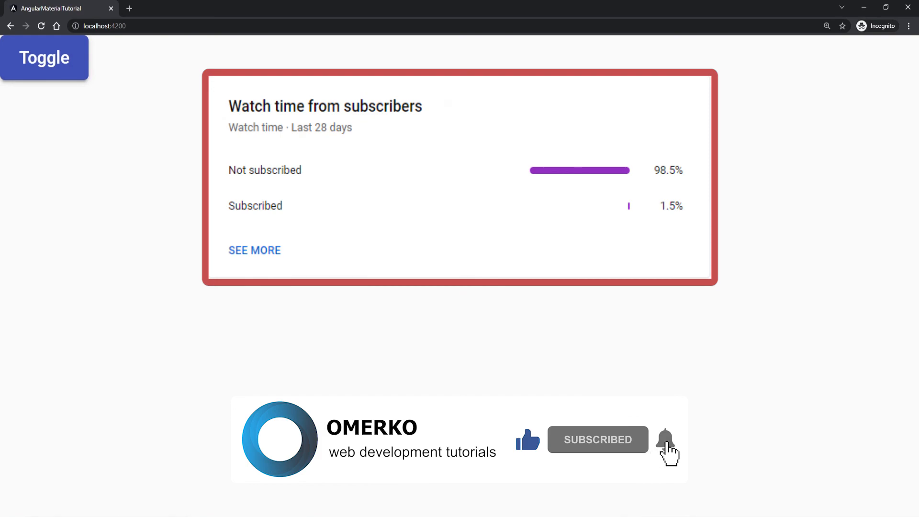
click(665, 440)
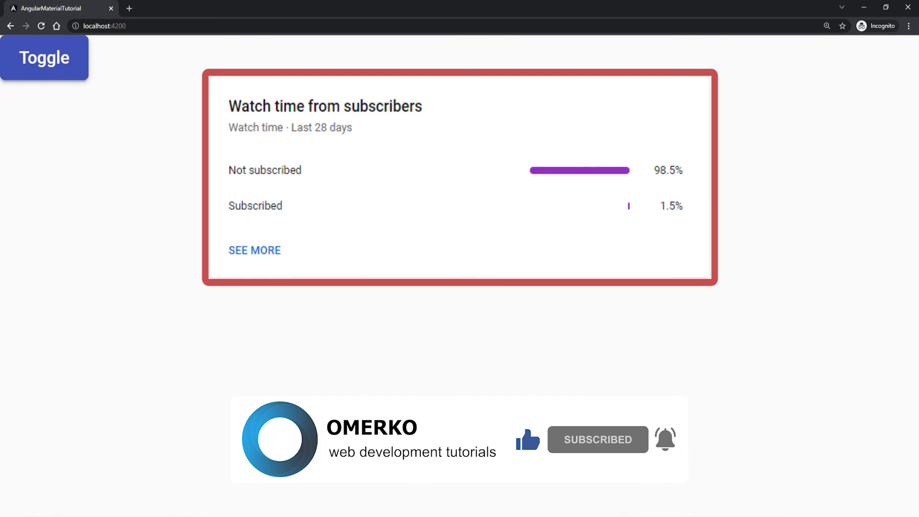